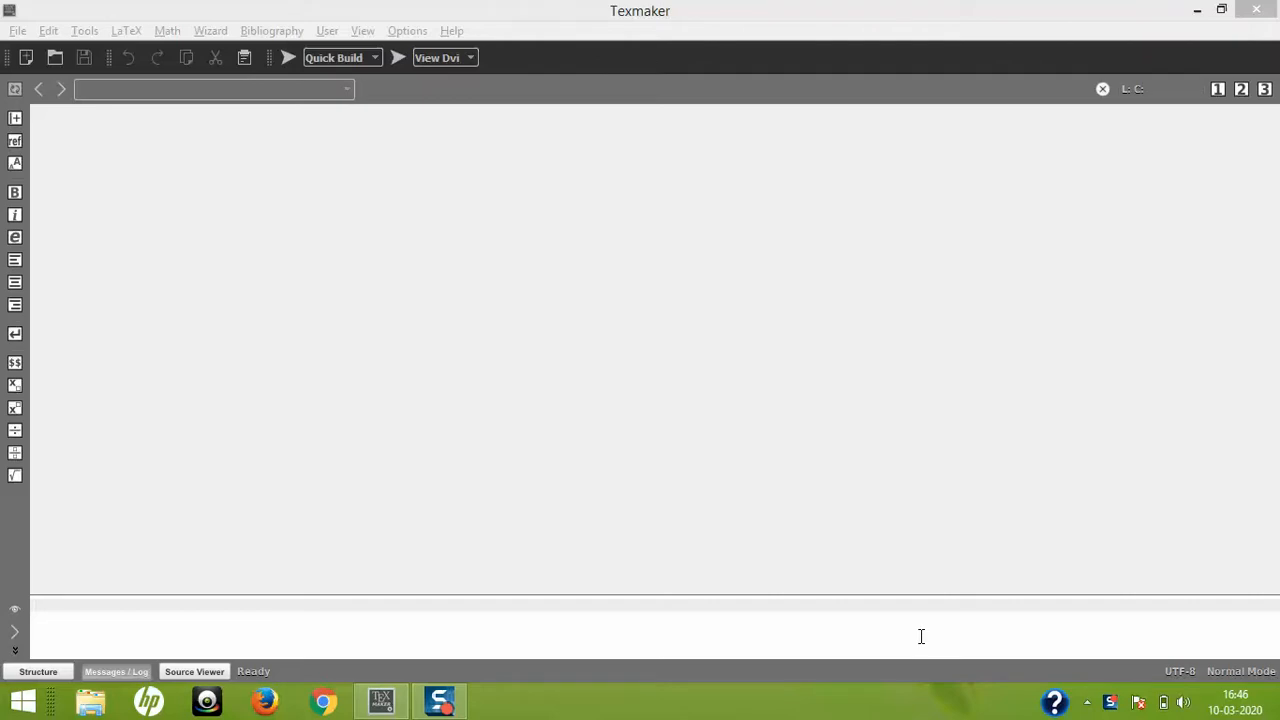
Step: Reach the Editor page of Configure Texmaker with its font and colour settings
{"action": "left_click", "coordinate": [404, 30]}
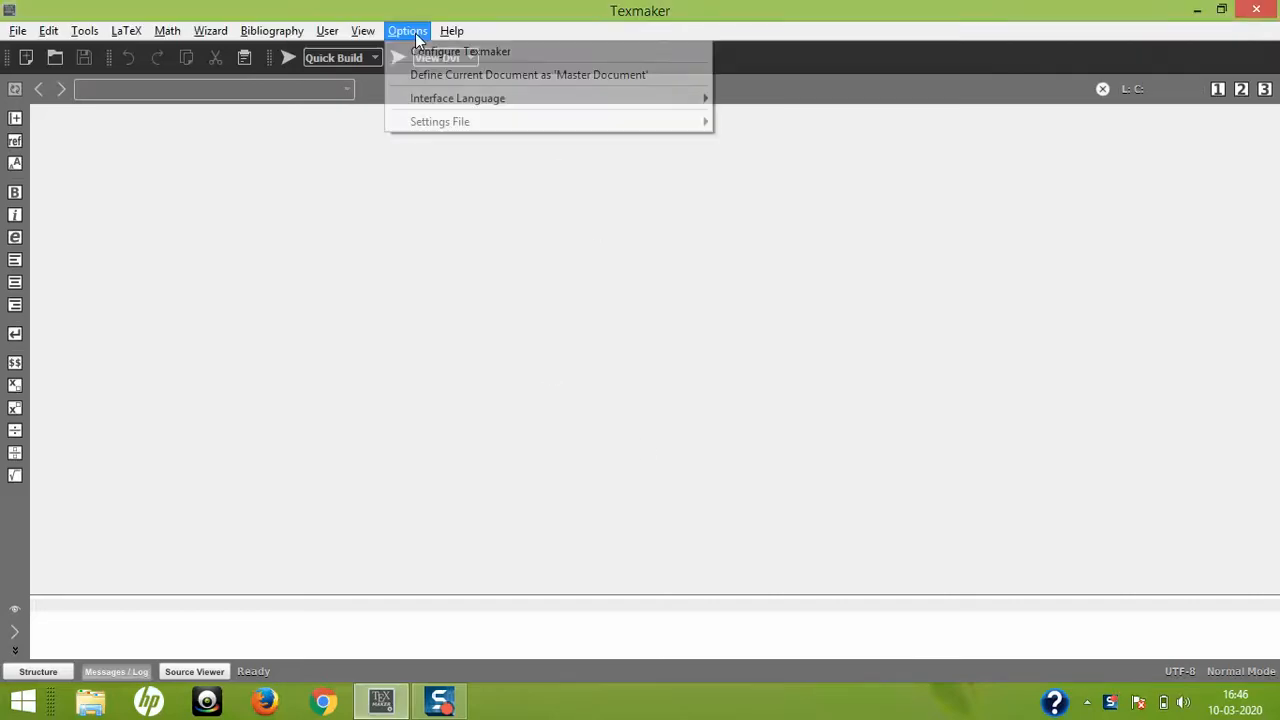
{"action": "left_click", "coordinate": [460, 52]}
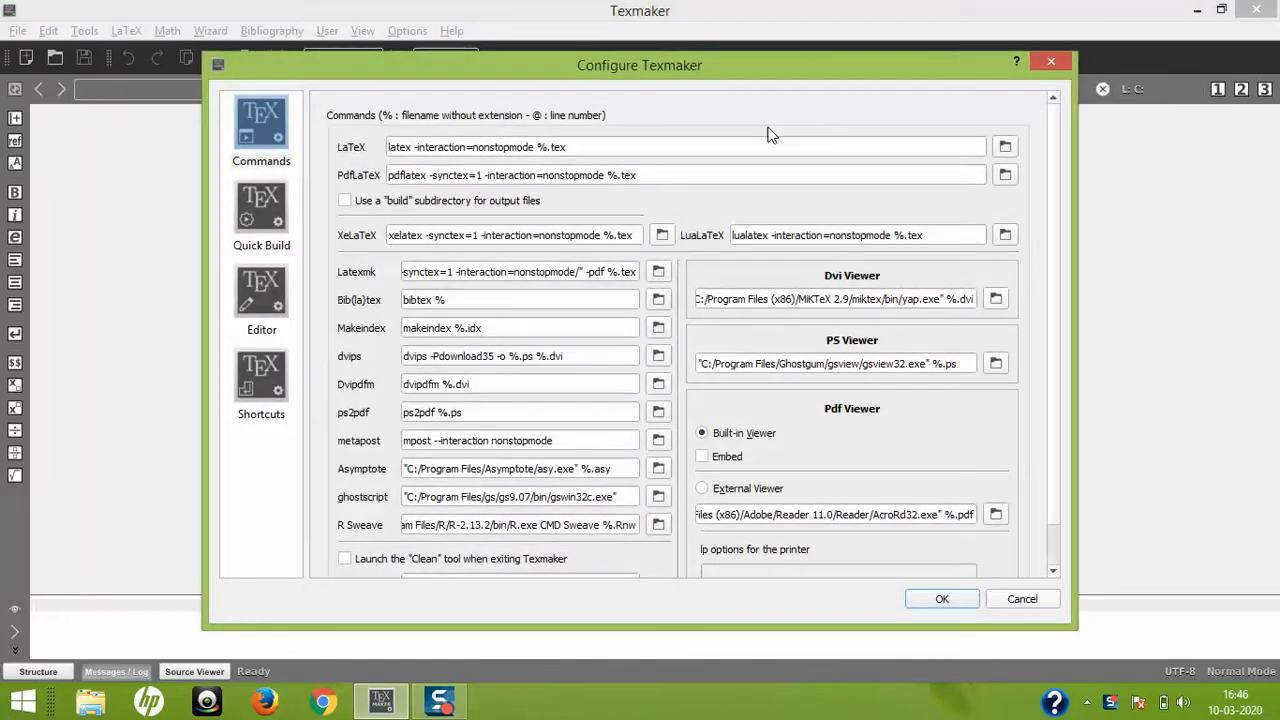
{"action": "left_click", "coordinate": [260, 290]}
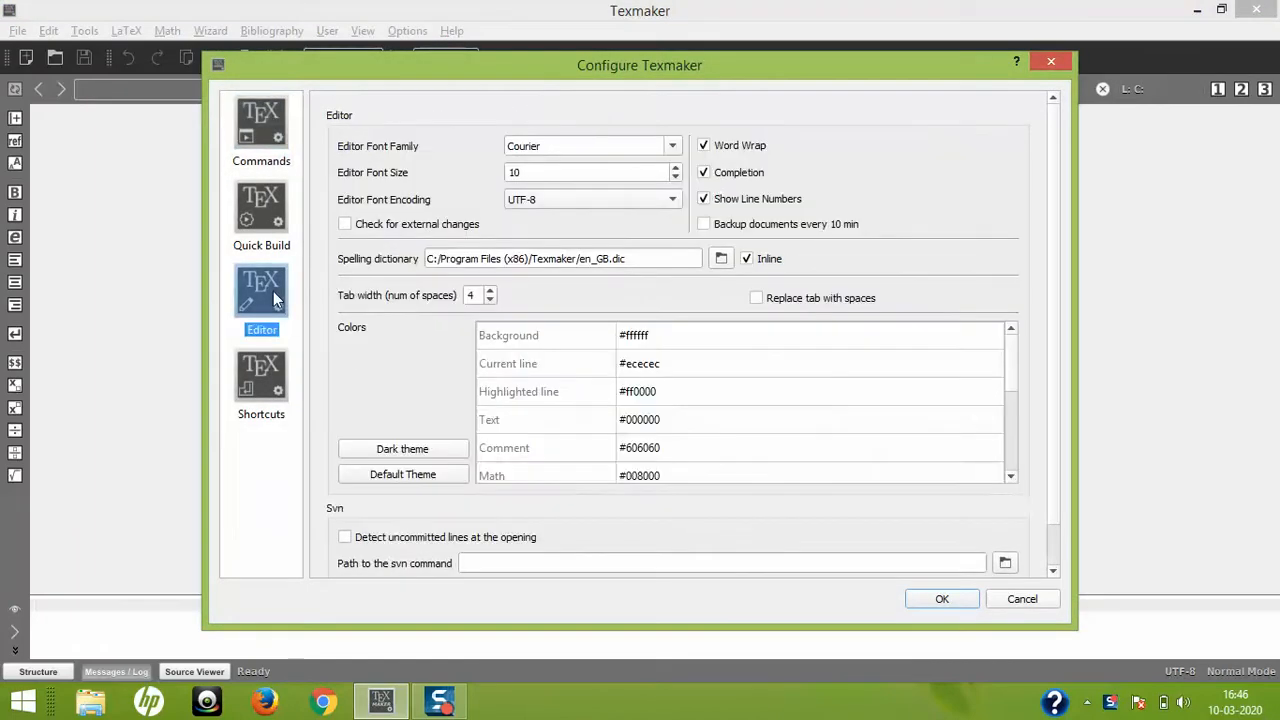
{"action": "mouse_move", "coordinate": [540, 152]}
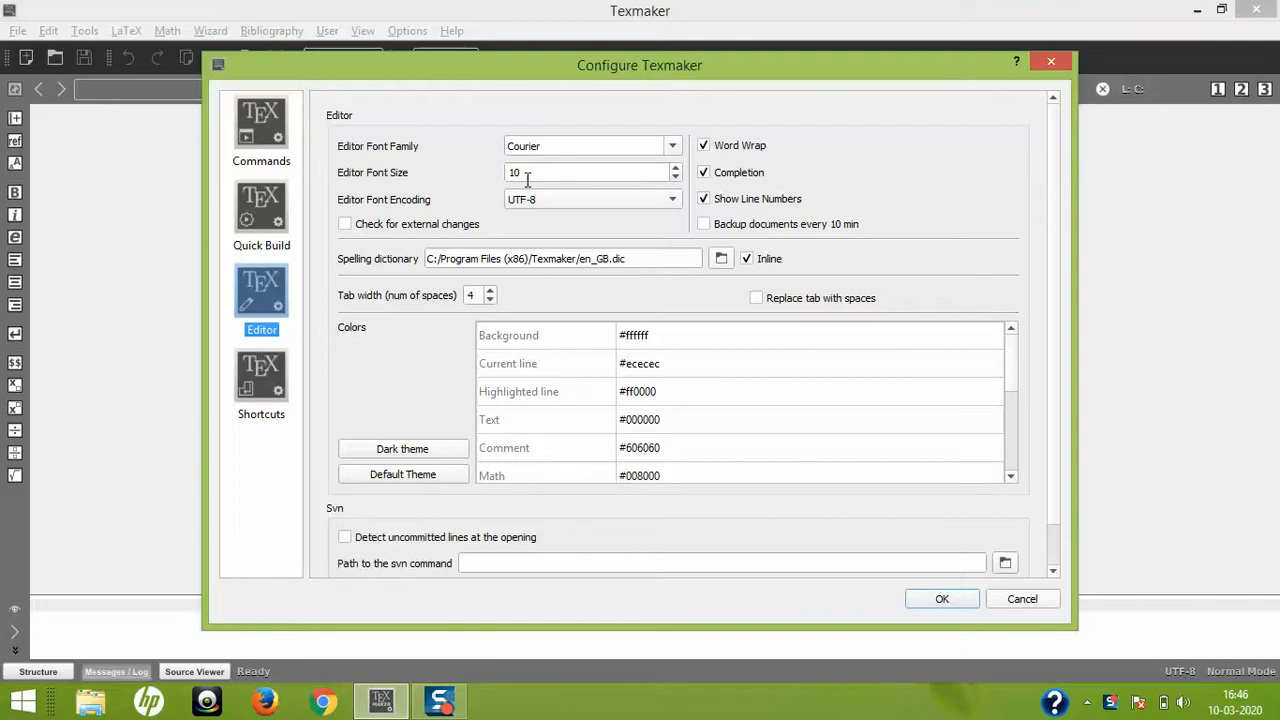
{"action": "mouse_move", "coordinate": [452, 156]}
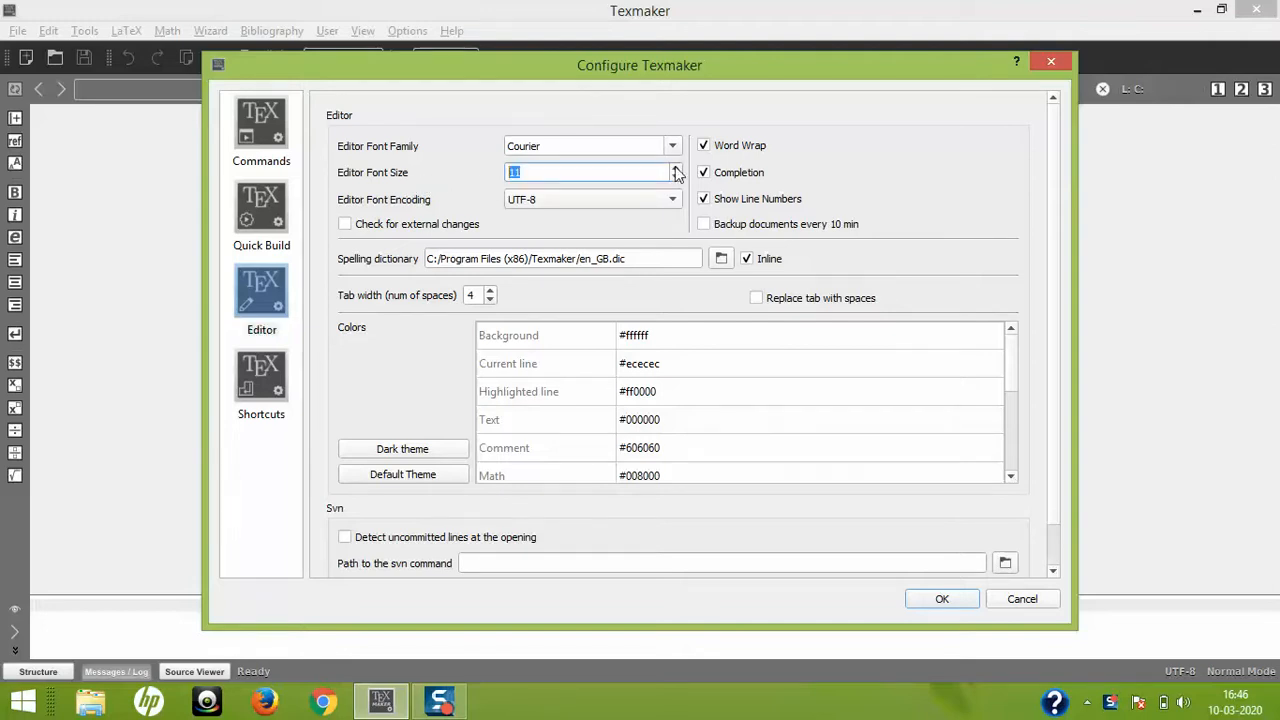
Step: Set Editor Font Size to 14 and browse the font family list toward Times New Roman
{"action": "left_click", "coordinate": [676, 168]}
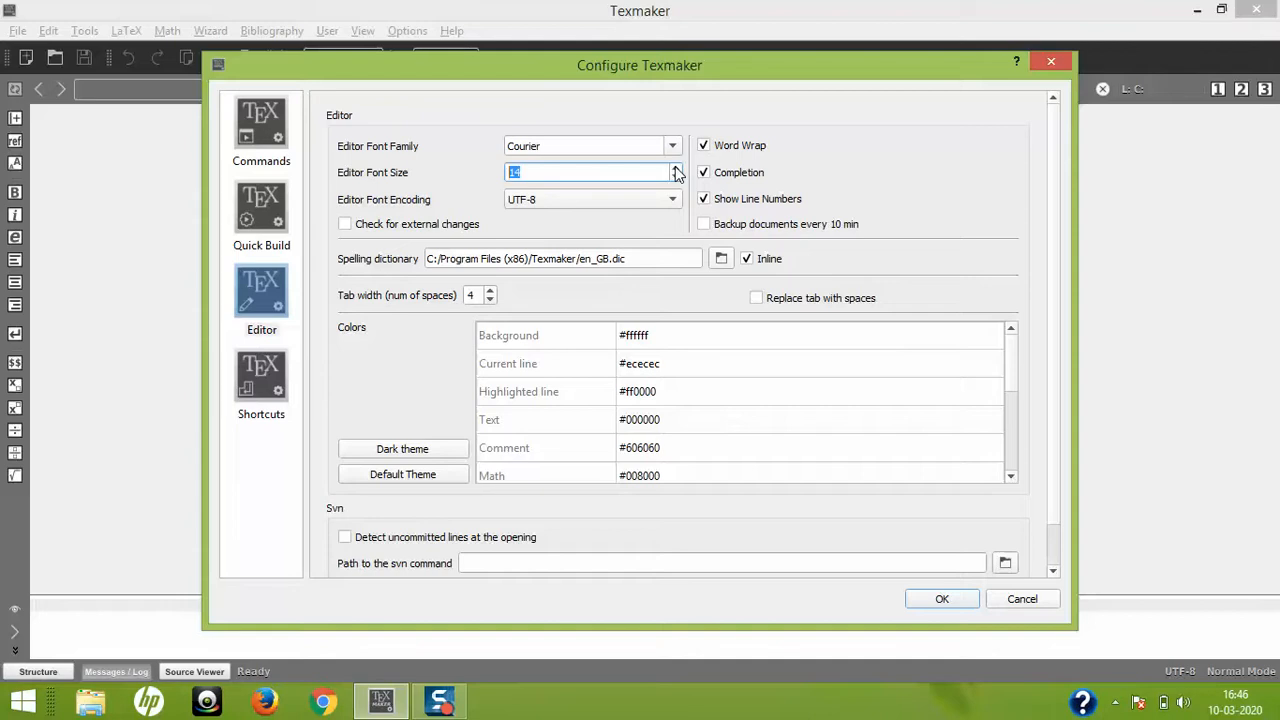
{"action": "left_click", "coordinate": [672, 146]}
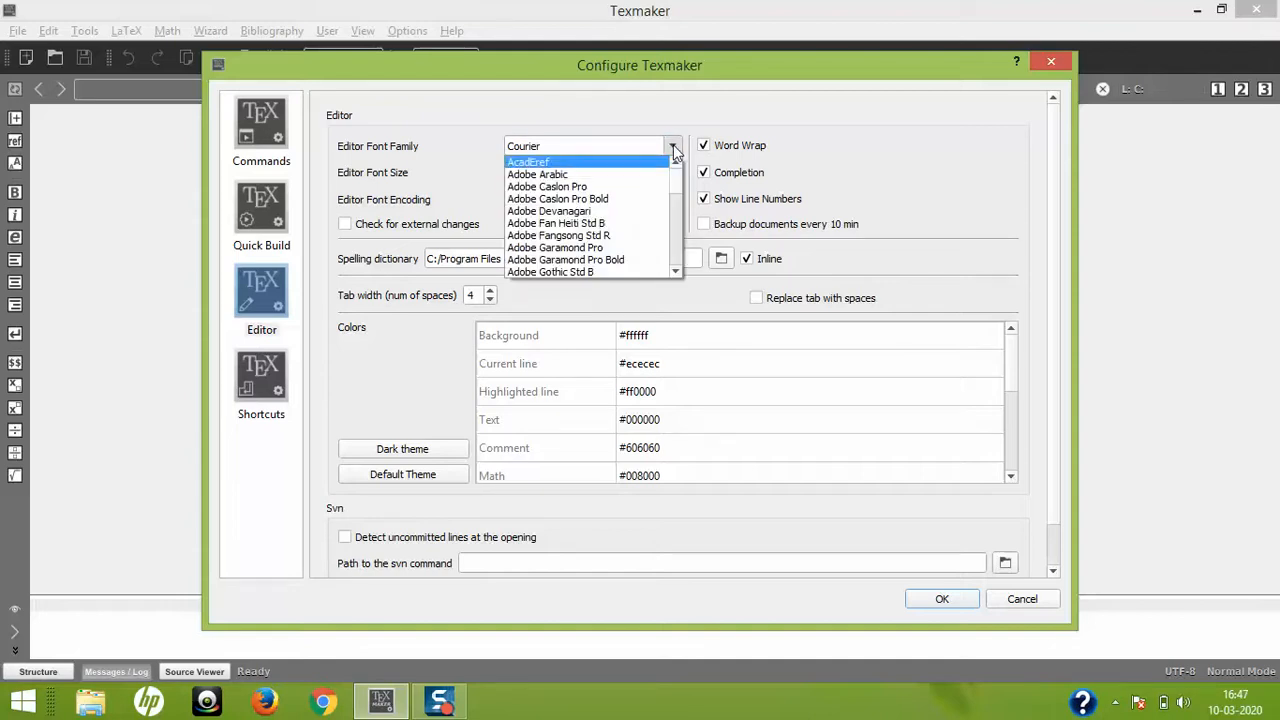
{"action": "scroll", "scroll_direction": "down", "scroll_amount": 3}
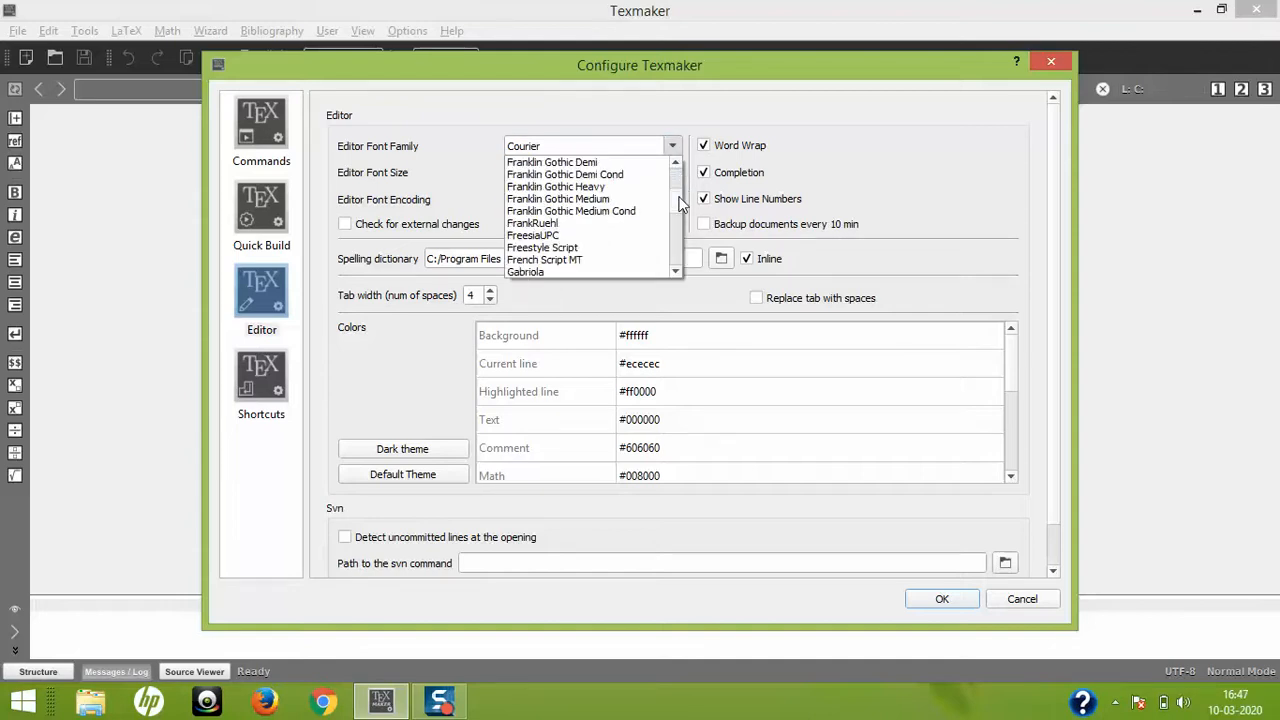
{"action": "scroll", "scroll_direction": "down", "scroll_amount": 3}
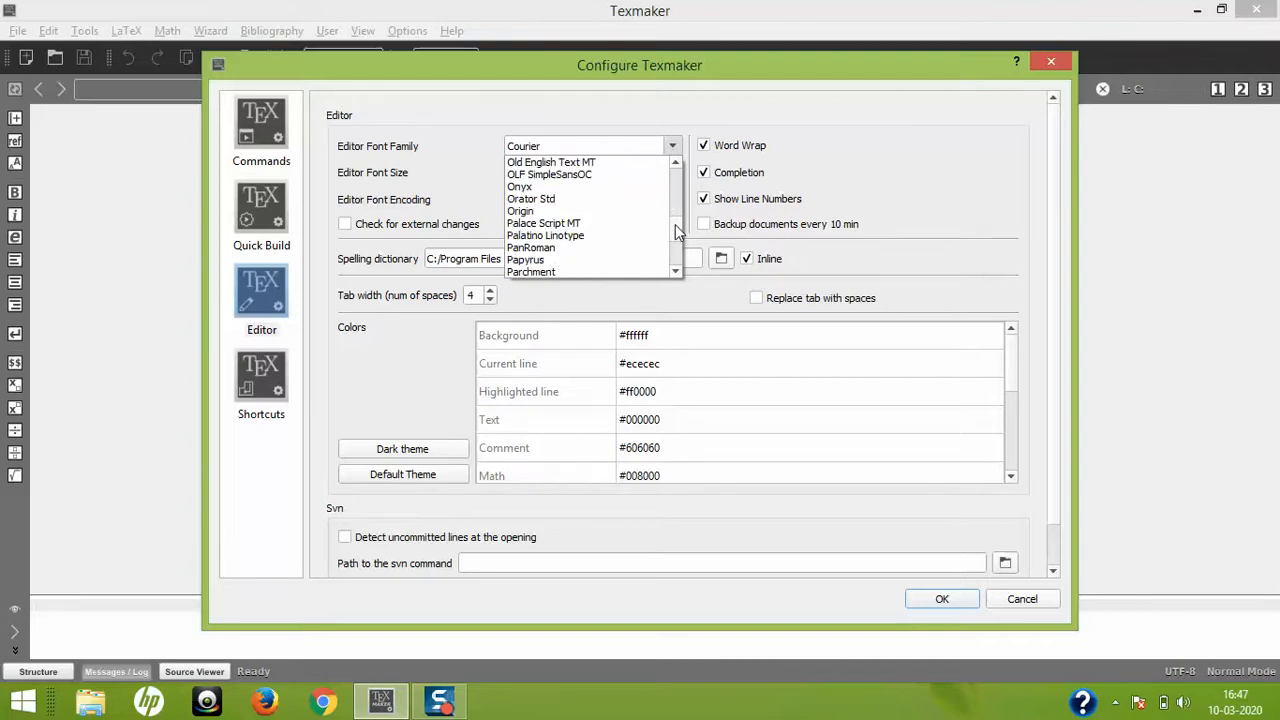
{"action": "scroll", "scroll_direction": "down", "scroll_amount": 3}
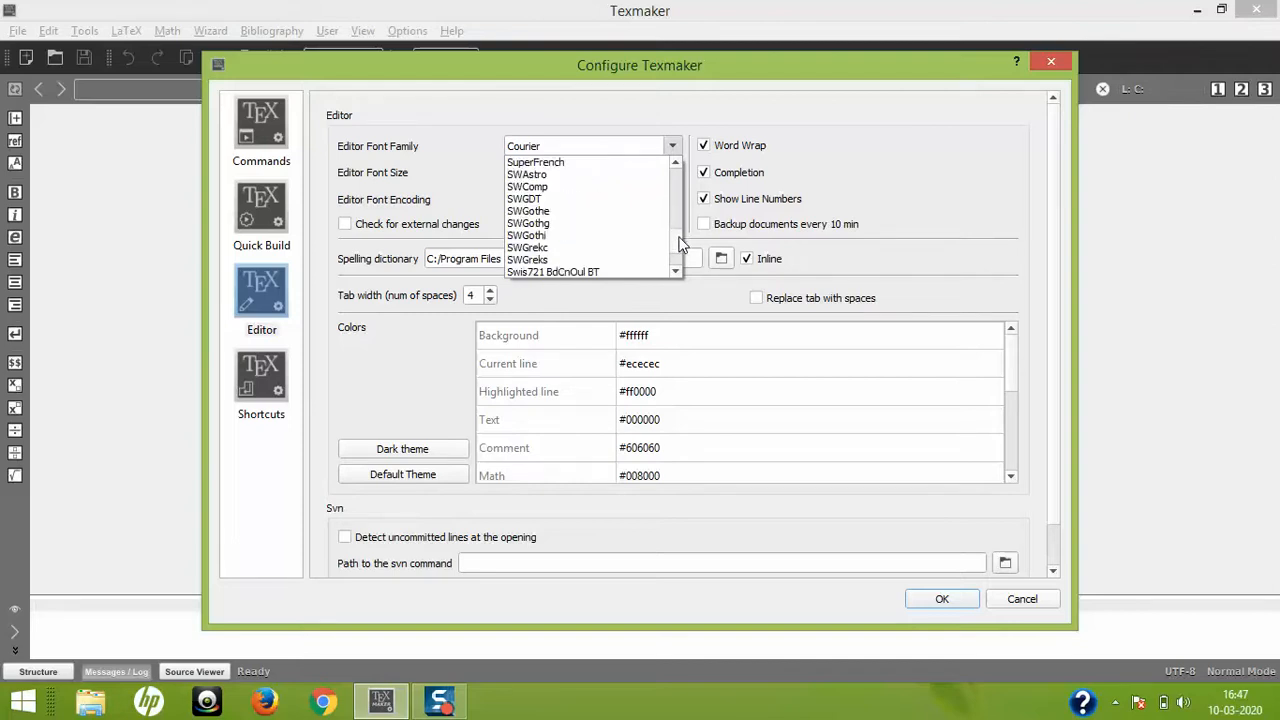
{"action": "scroll", "scroll_direction": "down", "scroll_amount": 3}
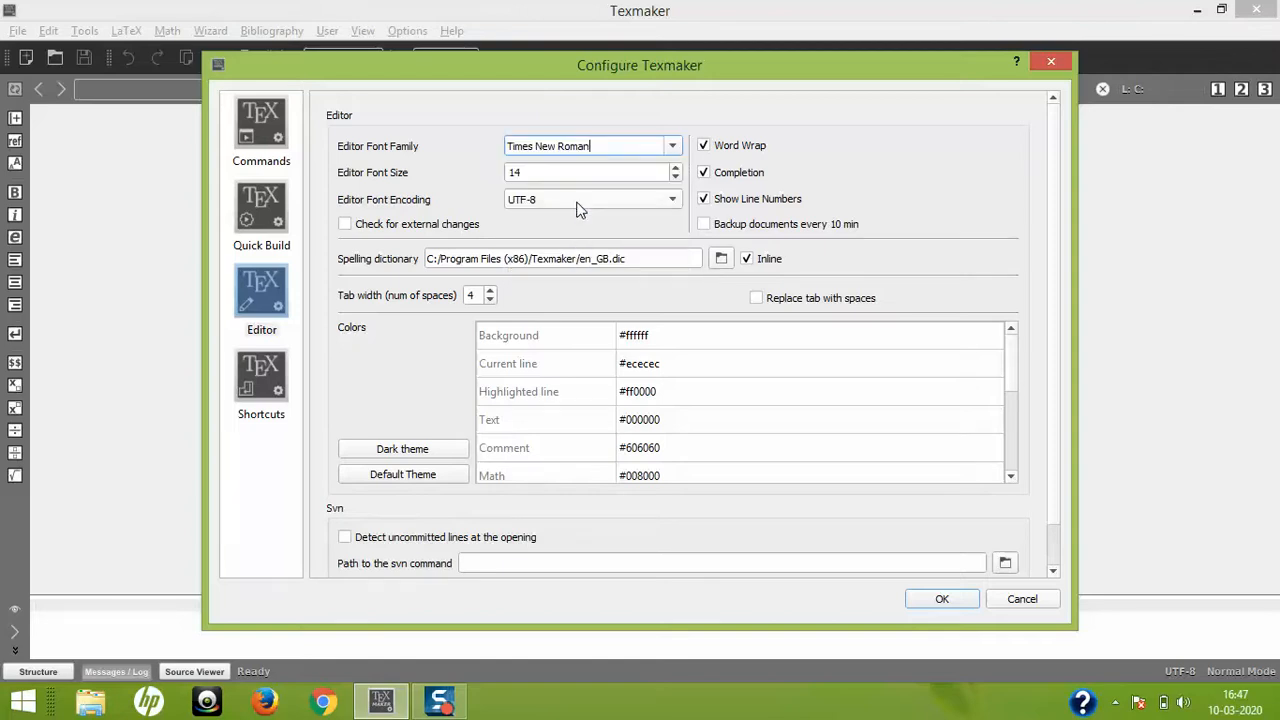
{"action": "mouse_move", "coordinate": [438, 172]}
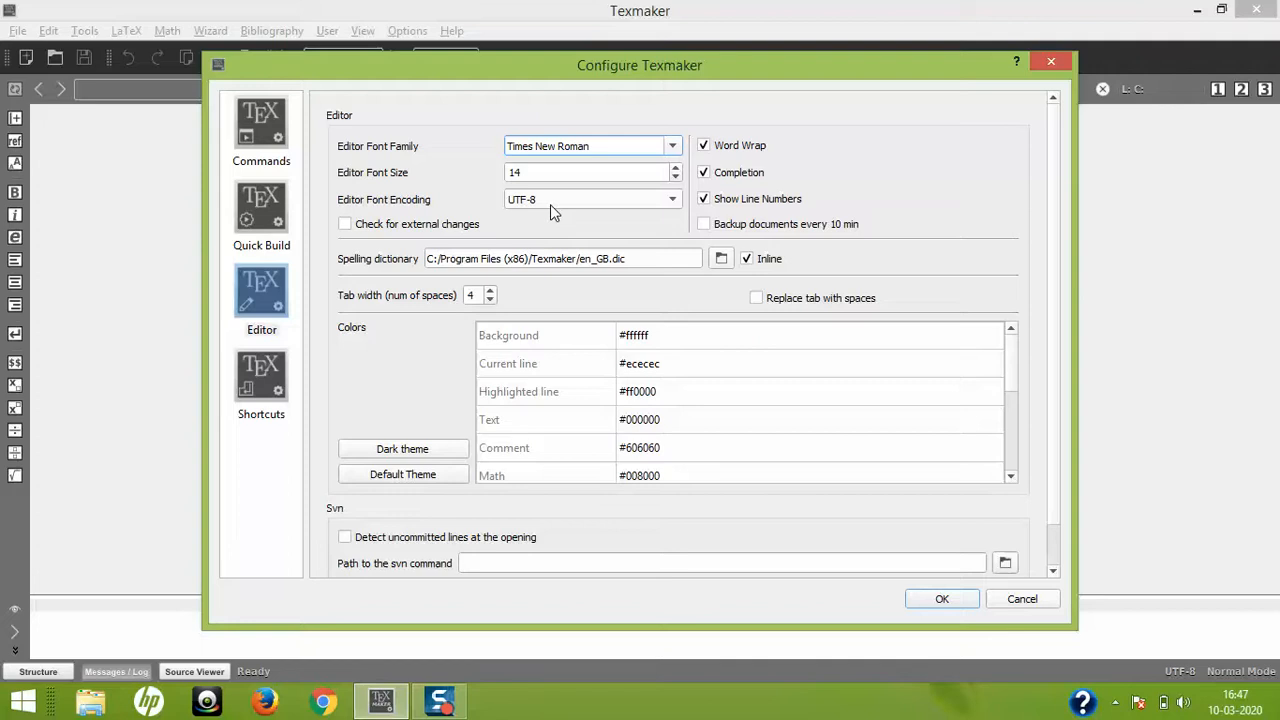
{"action": "mouse_move", "coordinate": [512, 212]}
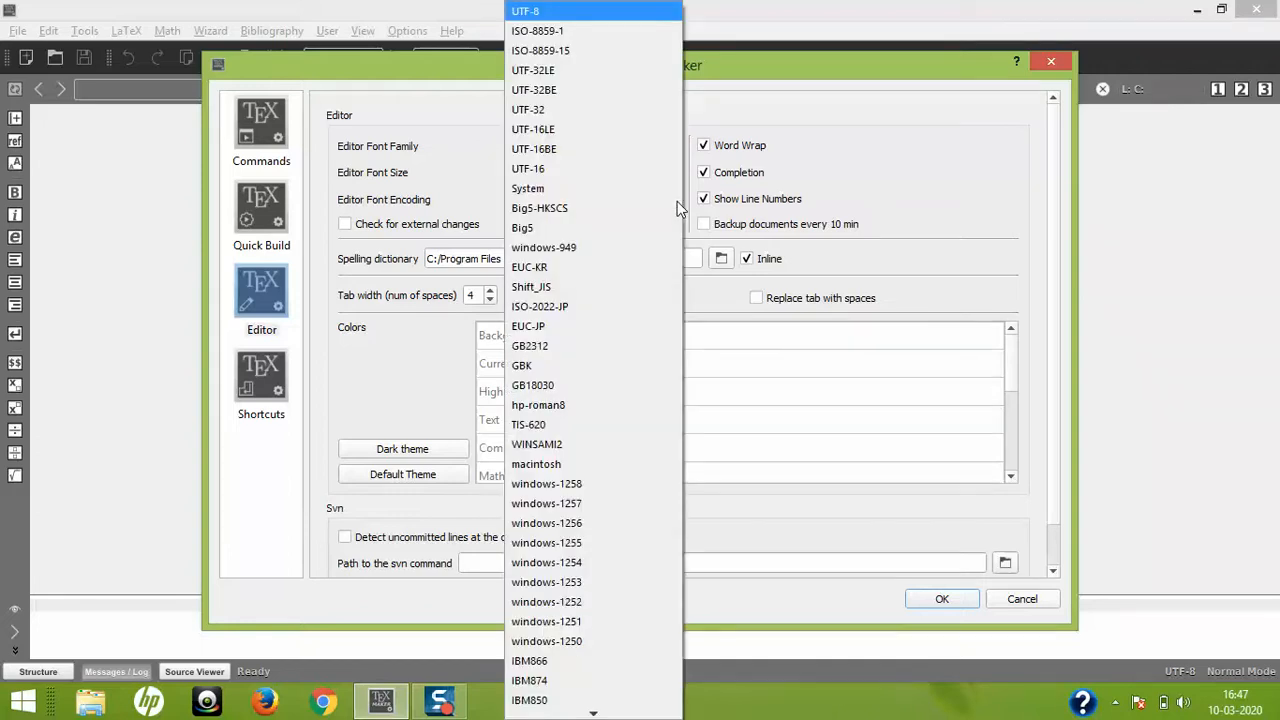
{"action": "mouse_move", "coordinate": [644, 88]}
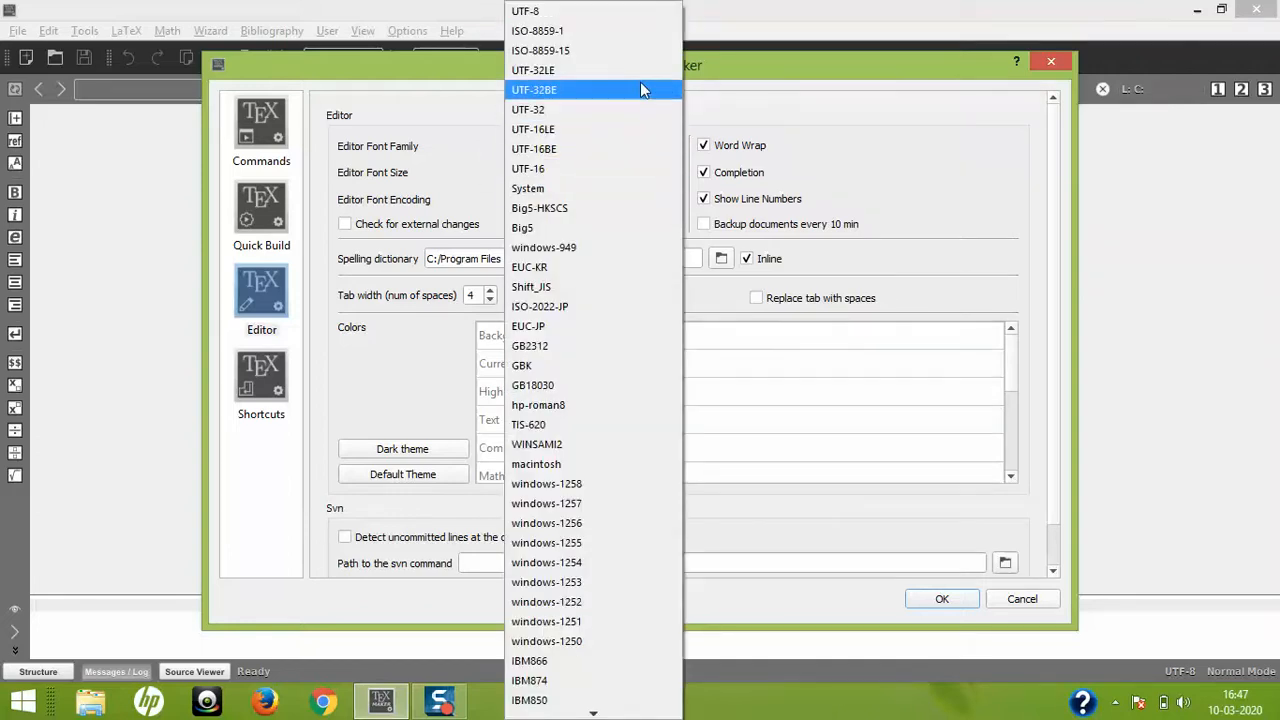
{"action": "mouse_move", "coordinate": [640, 50]}
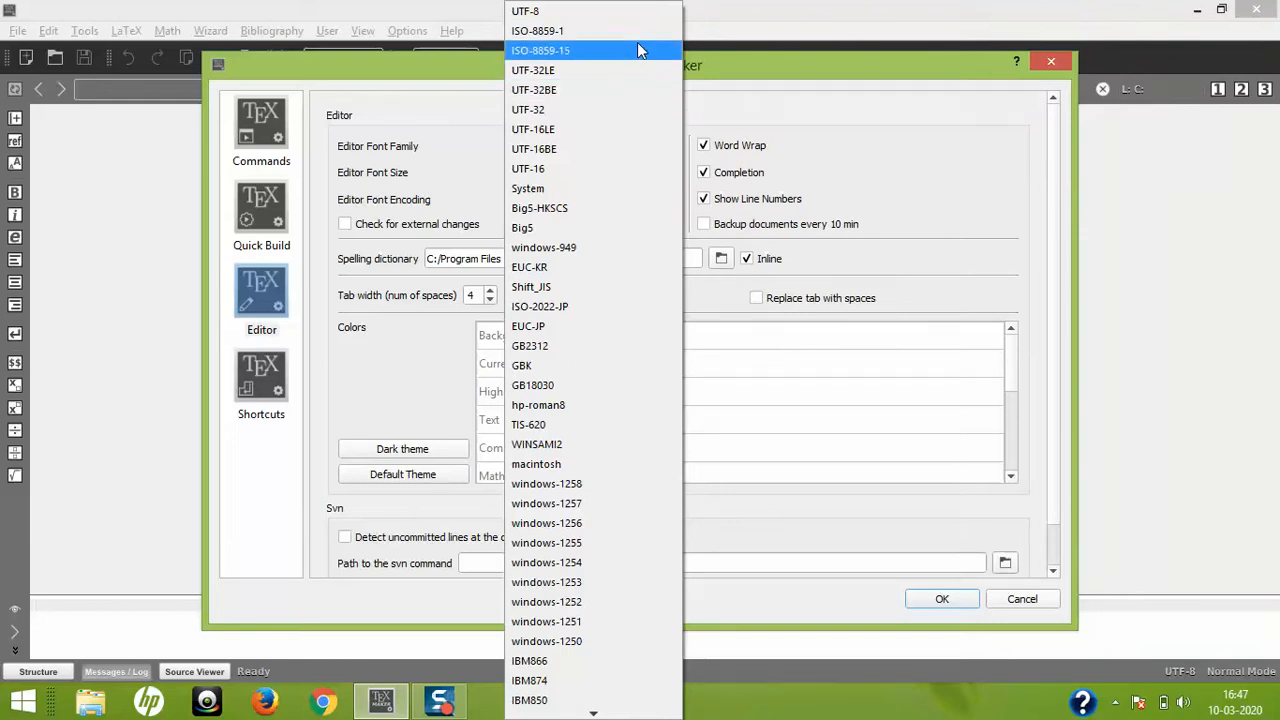
{"action": "mouse_move", "coordinate": [648, 128]}
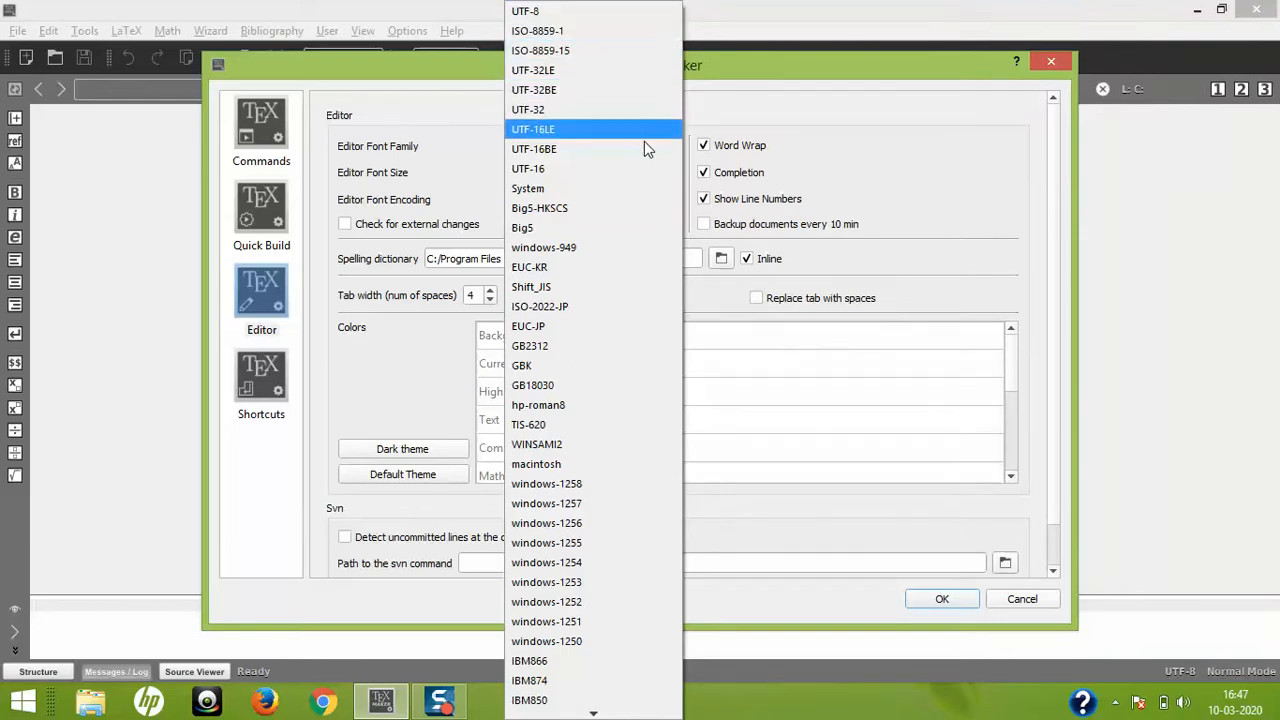
{"action": "mouse_move", "coordinate": [640, 444]}
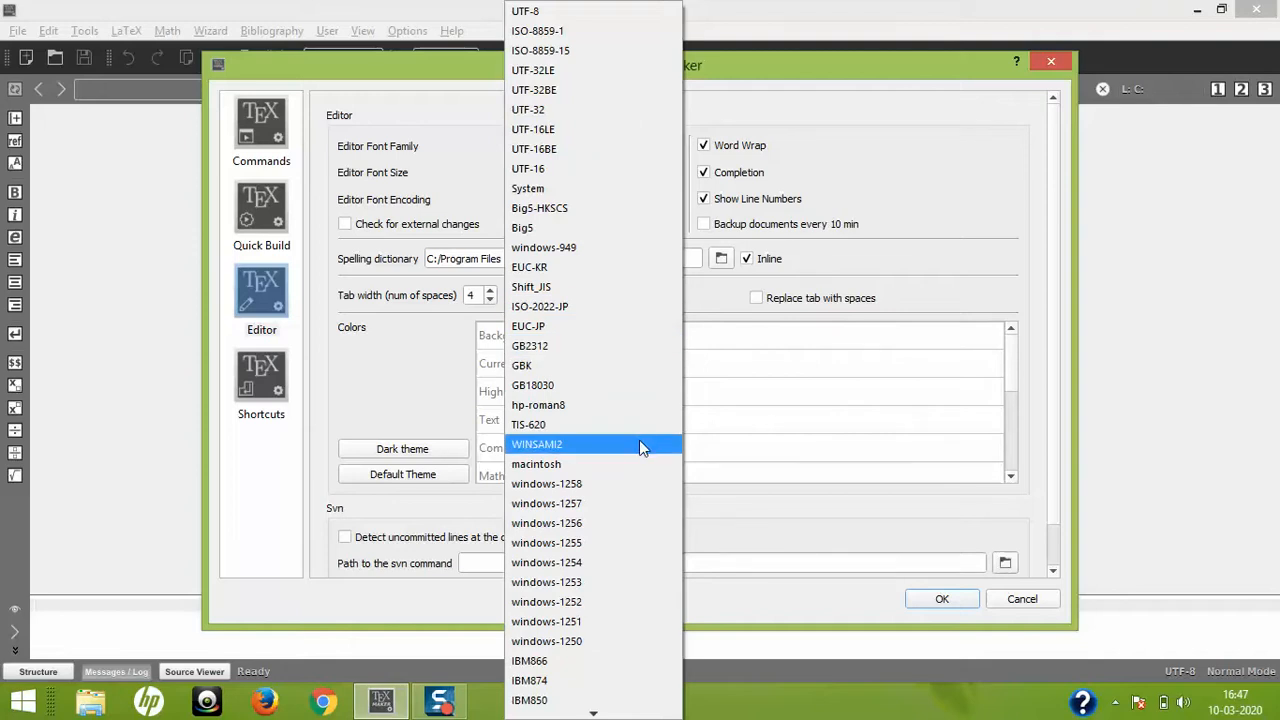
Step: Browse the editor font encoding list, leaving it on UTF-8
{"action": "scroll", "scroll_direction": "down", "scroll_amount": 3}
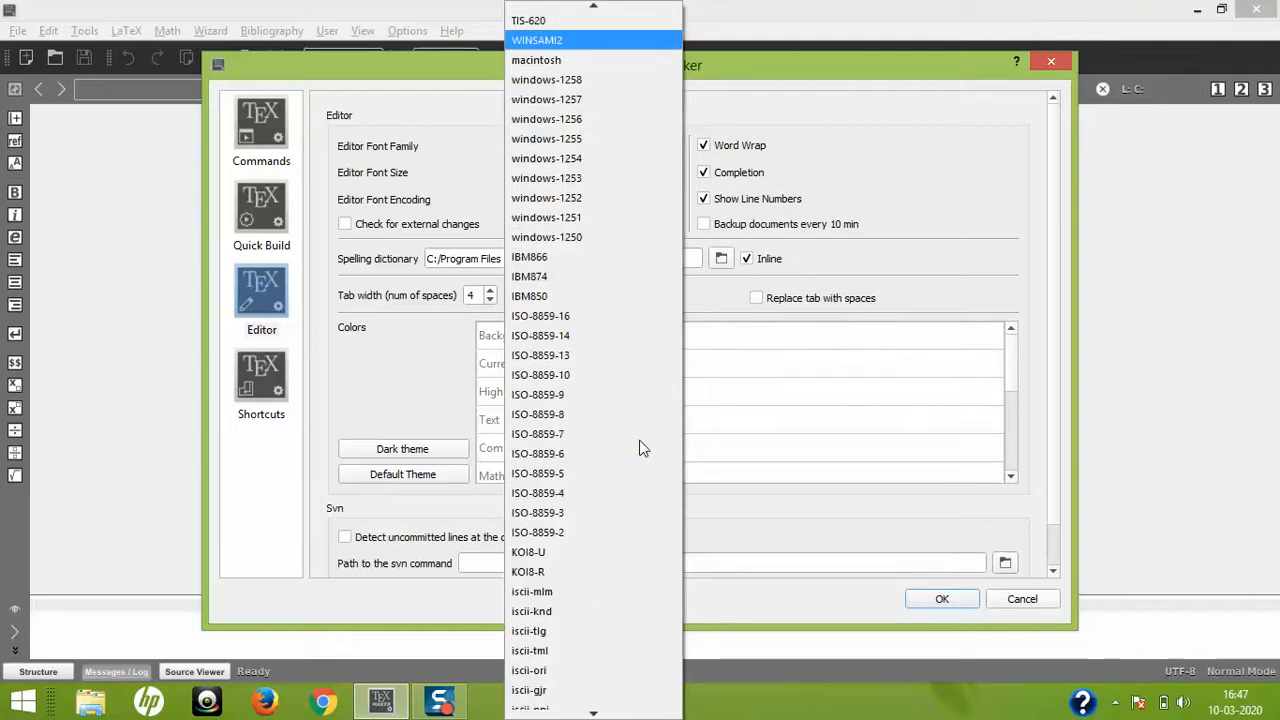
{"action": "scroll", "scroll_direction": "down", "scroll_amount": 3}
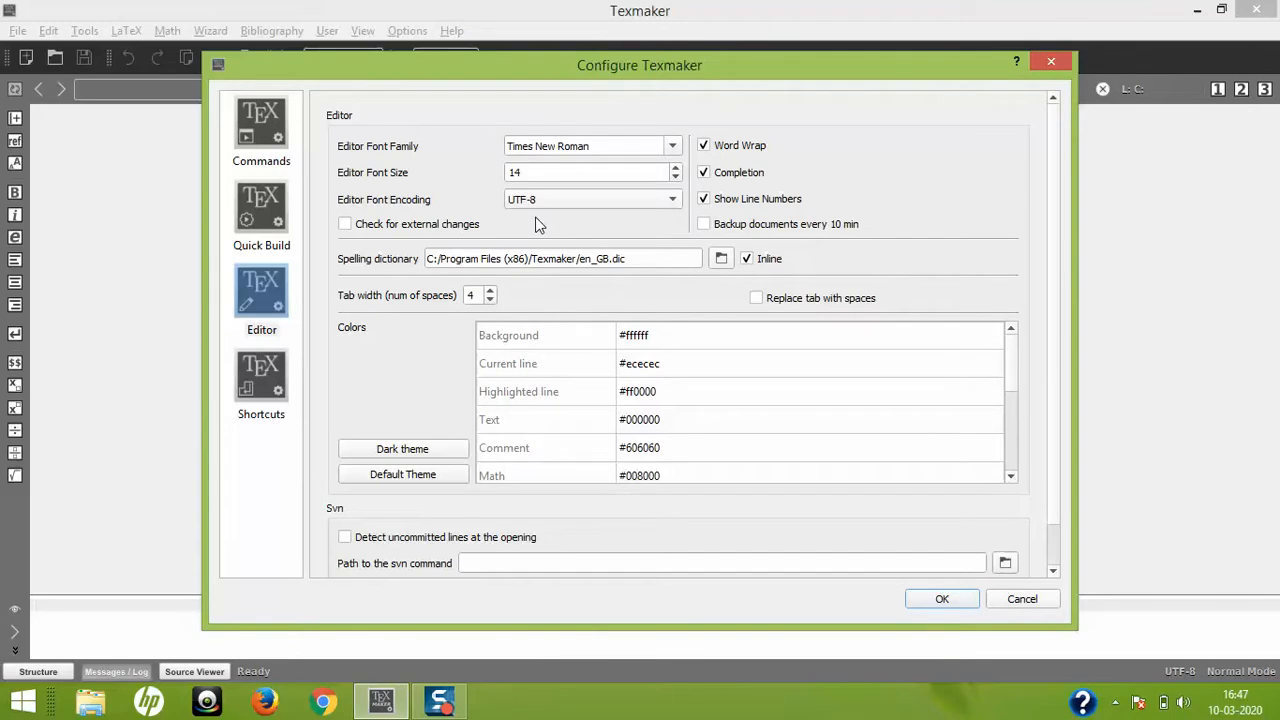
{"action": "mouse_move", "coordinate": [460, 414]}
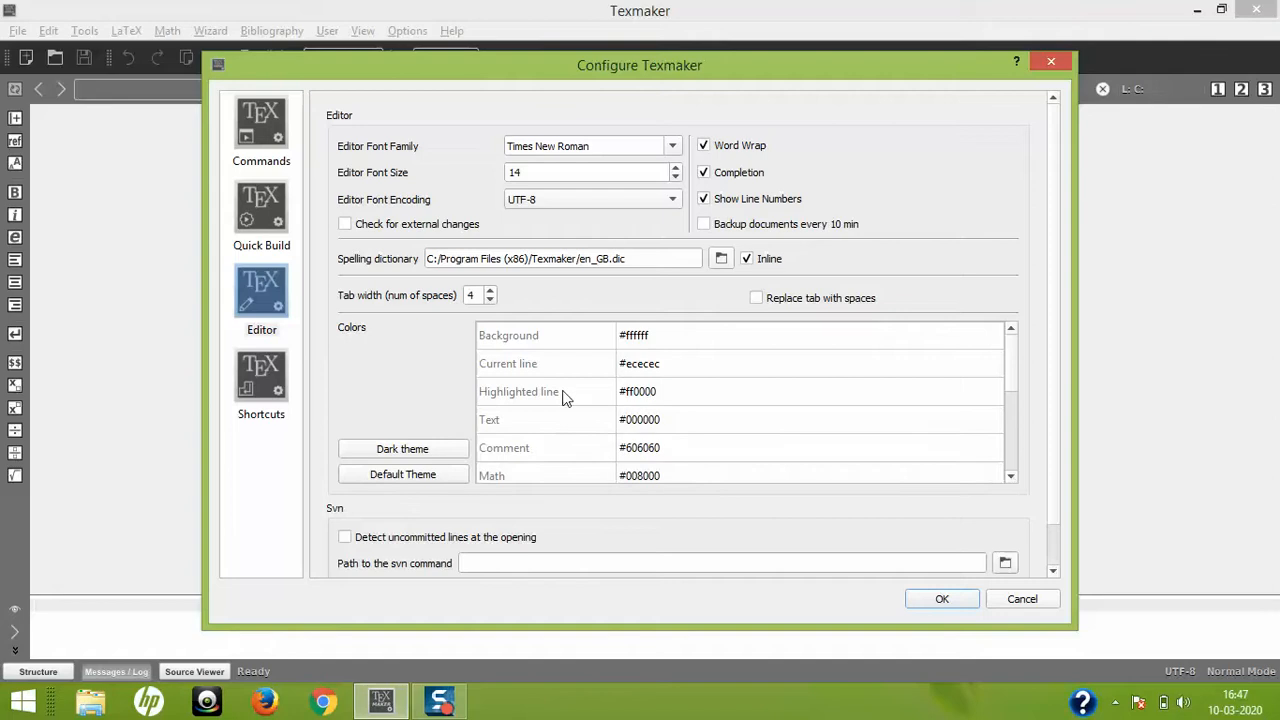
{"action": "scroll", "scroll_direction": "down", "scroll_amount": 3}
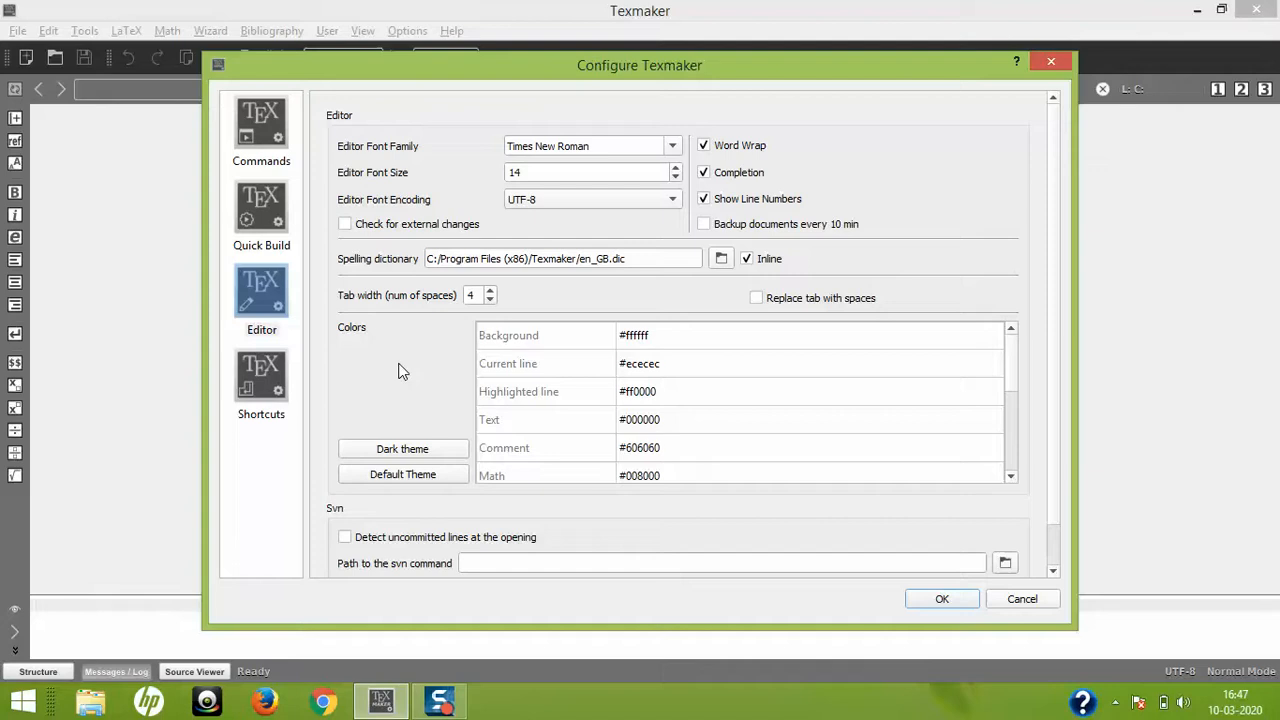
Step: Apply the dark colour theme and start a new untitled document in the dark editor
{"action": "left_click", "coordinate": [404, 448]}
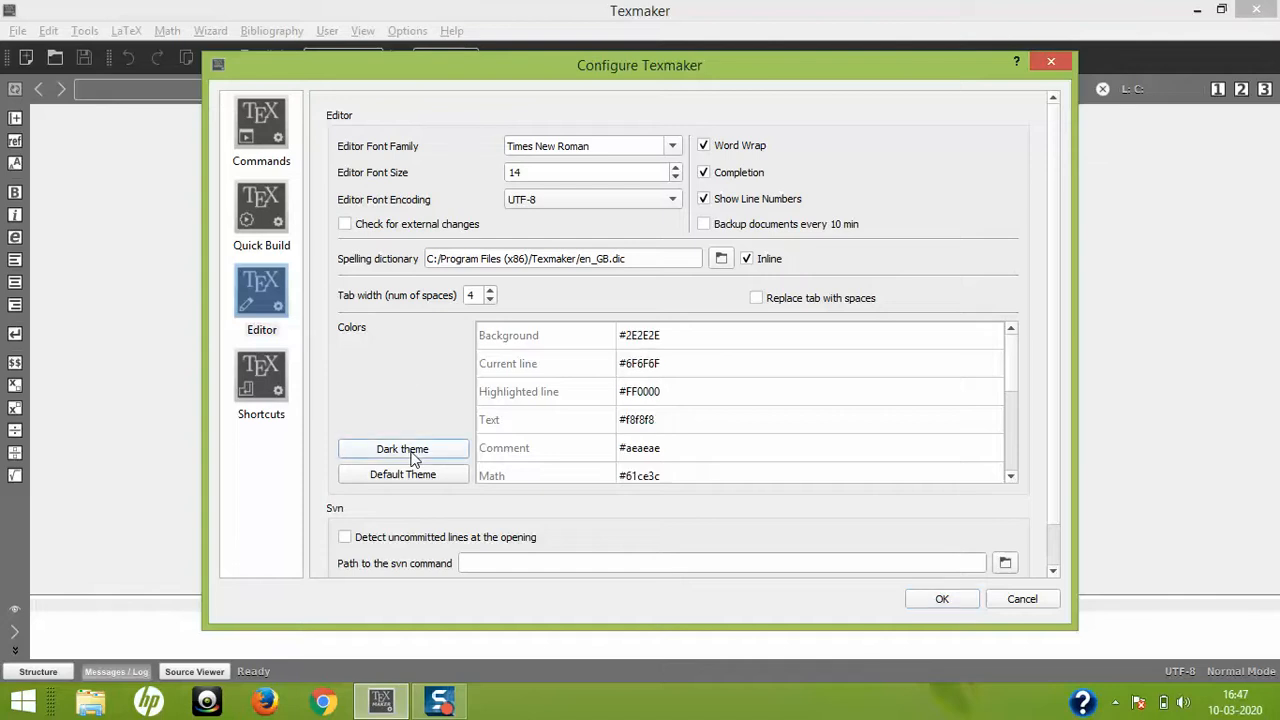
{"action": "mouse_move", "coordinate": [584, 392]}
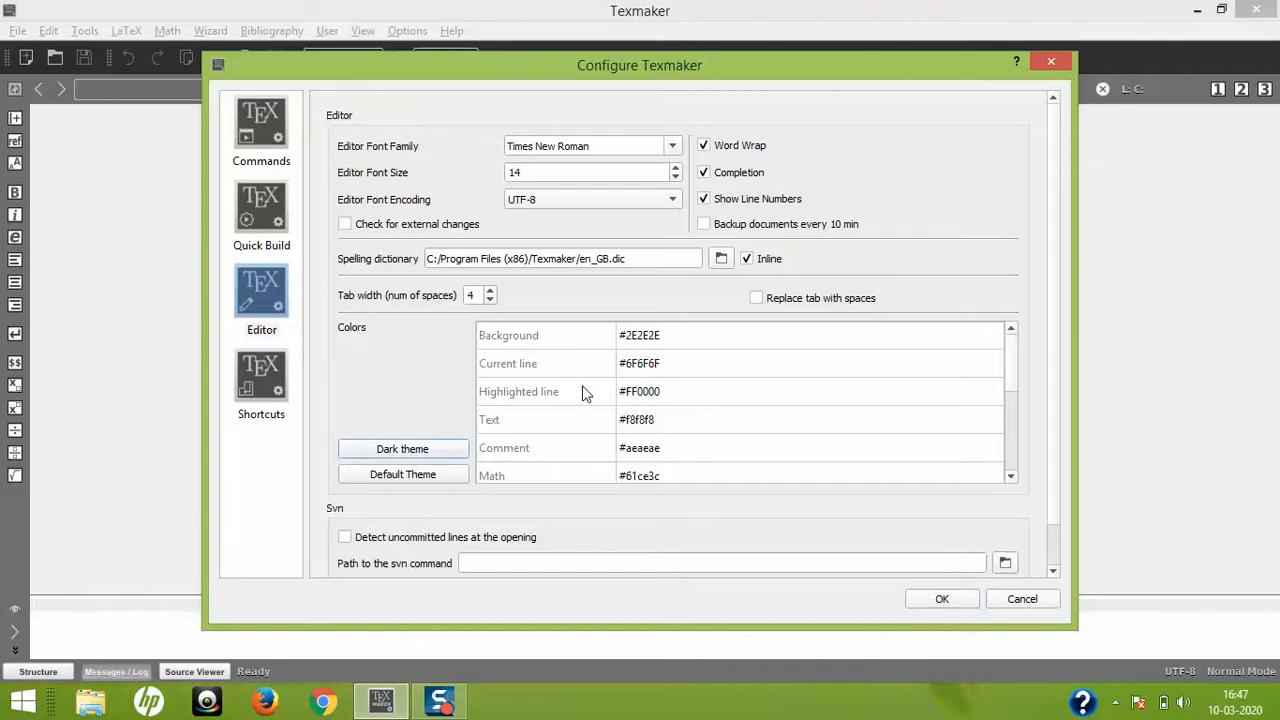
{"action": "mouse_move", "coordinate": [392, 418]}
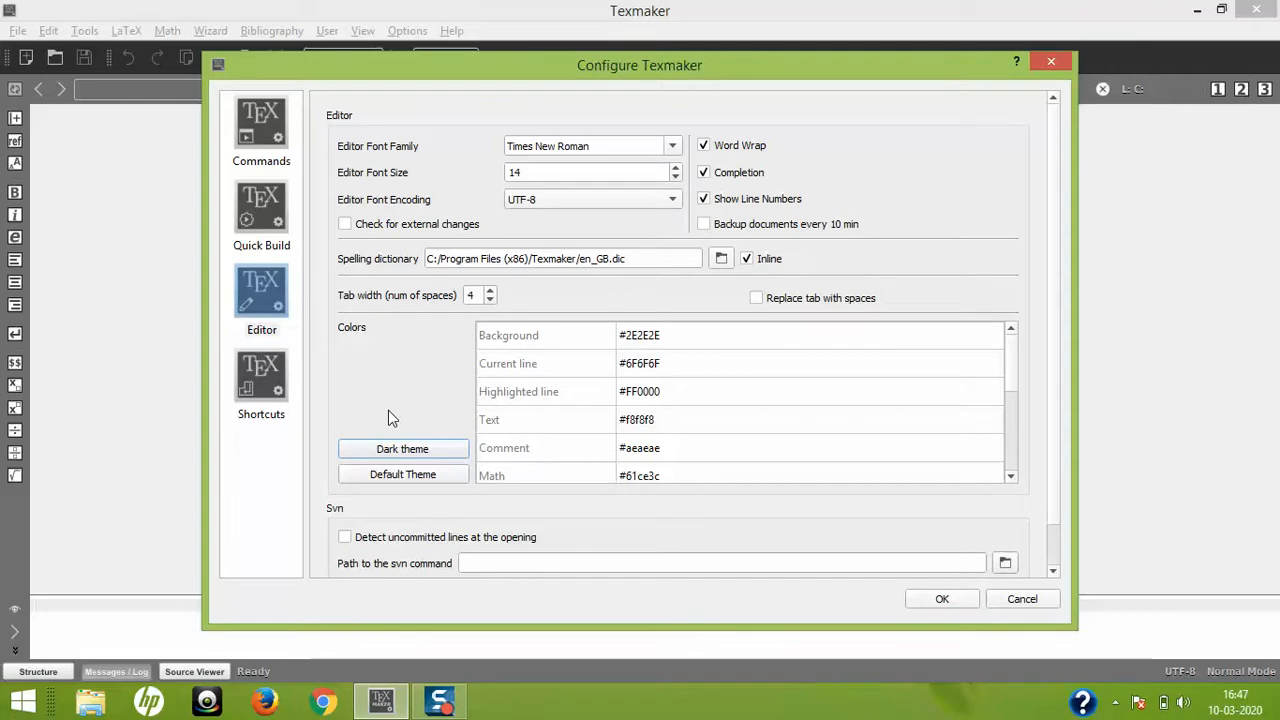
{"action": "mouse_move", "coordinate": [832, 520]}
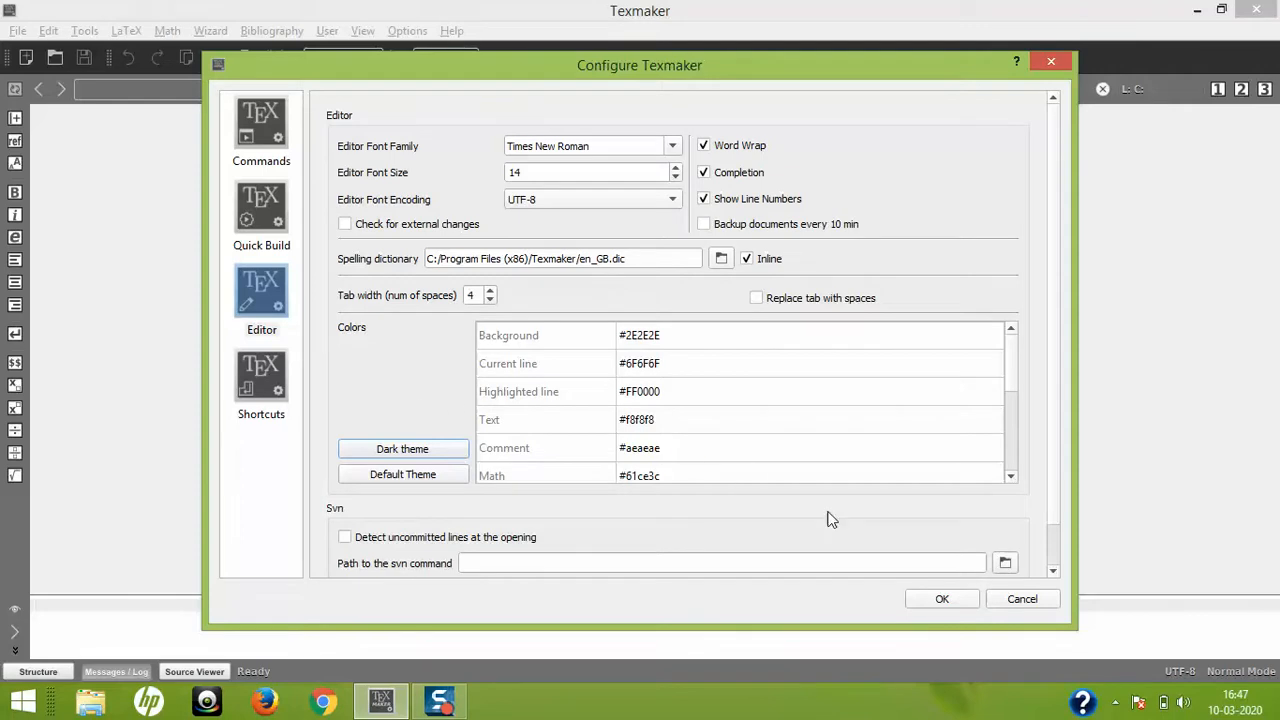
{"action": "left_click", "coordinate": [940, 600]}
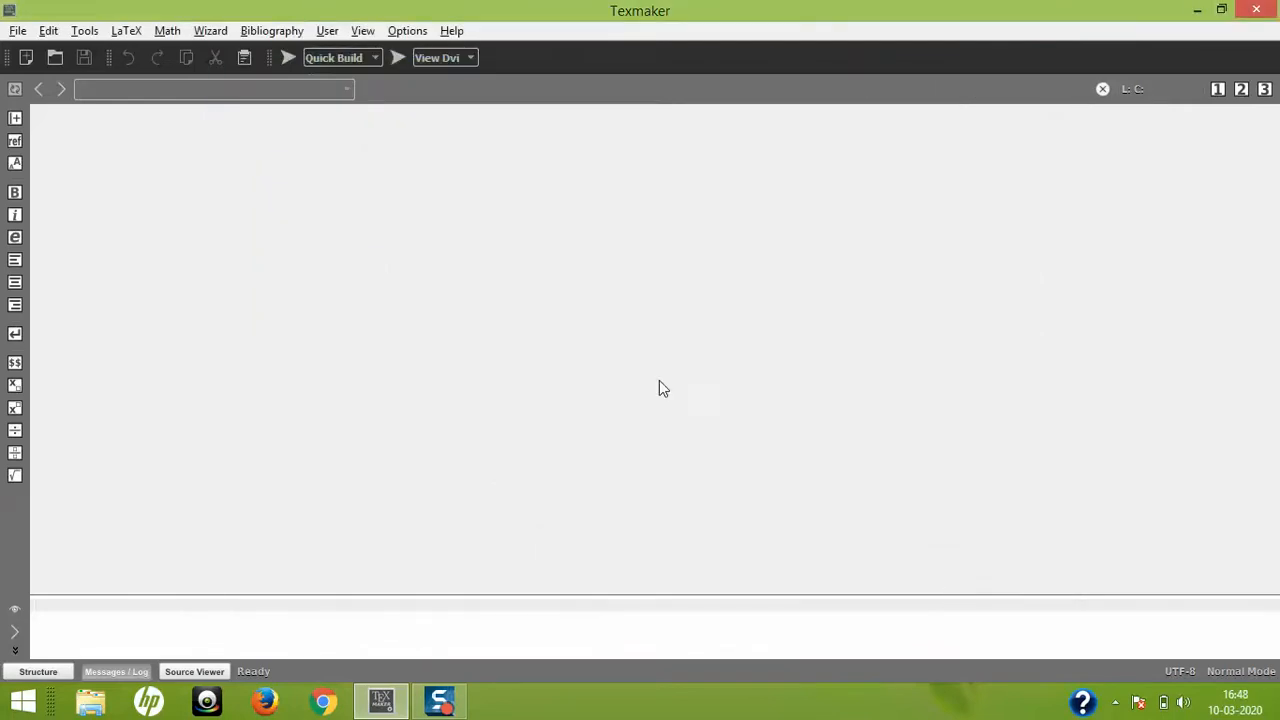
{"action": "left_click", "coordinate": [28, 58]}
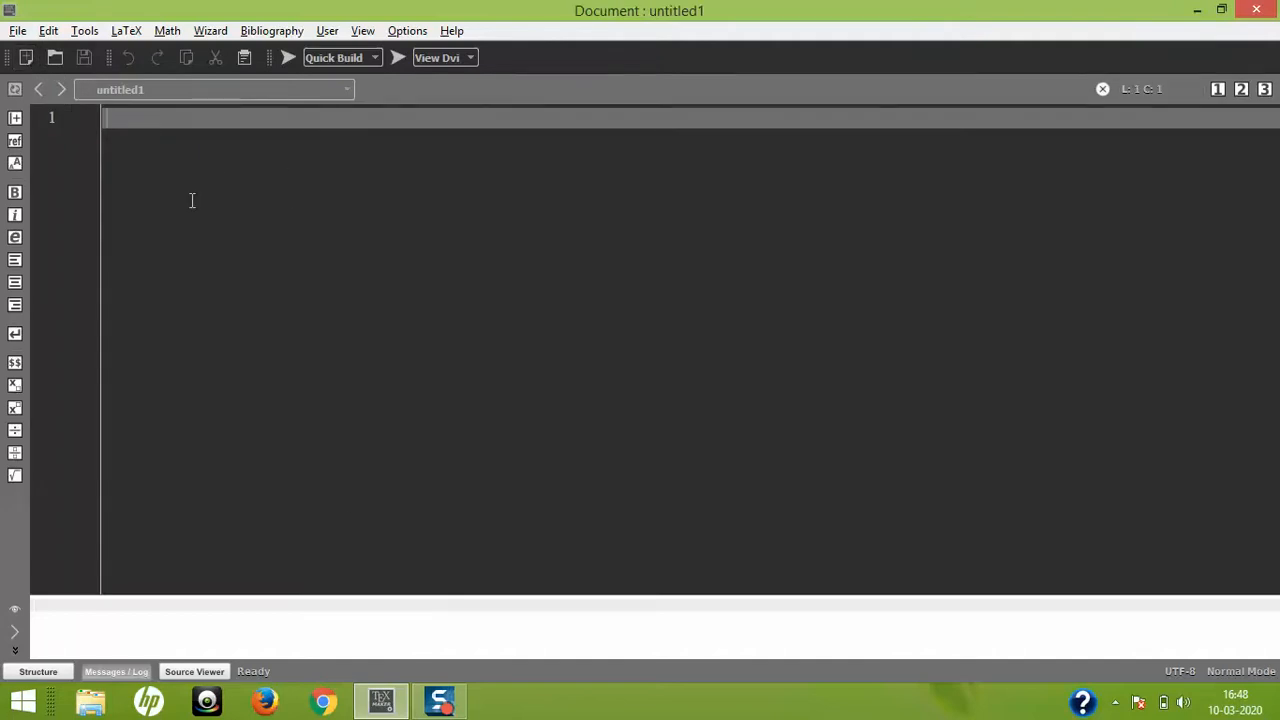
Step: Enter \document so the first line autocompletes to a \documentclass command
{"action": "type", "text": "\\d"}
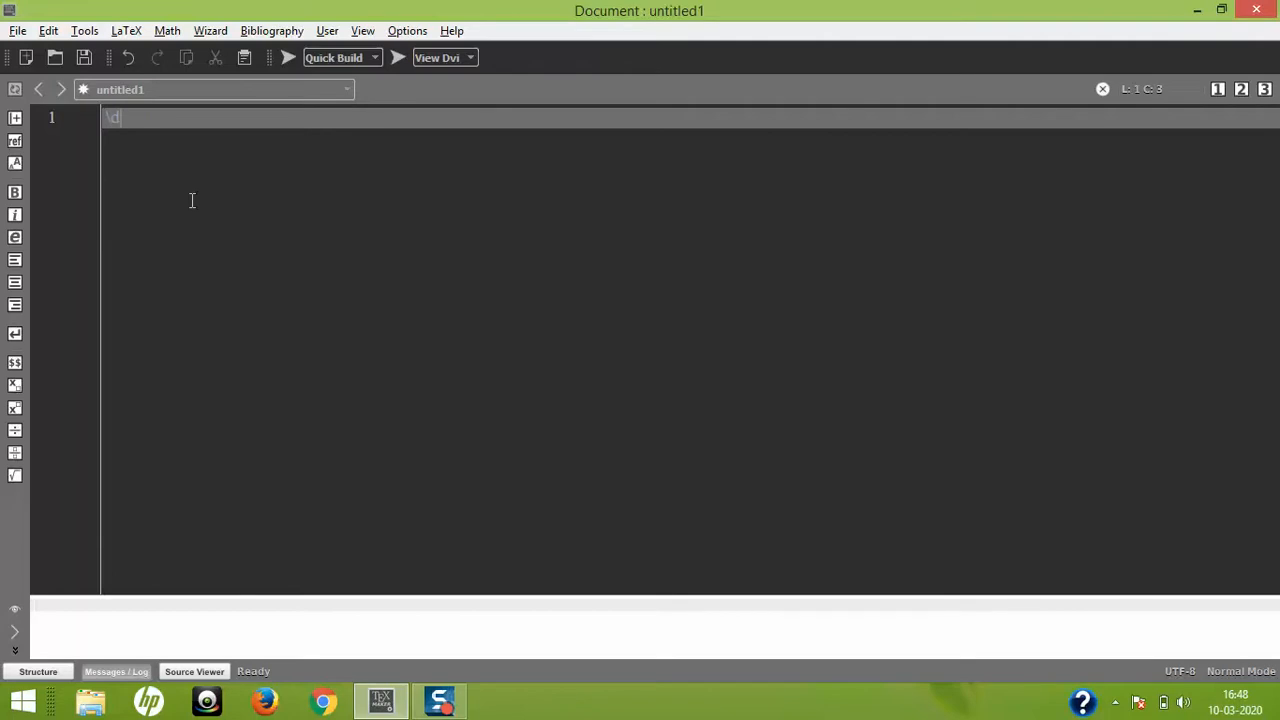
{"action": "type", "text": "ocumentclass[•]{•"}
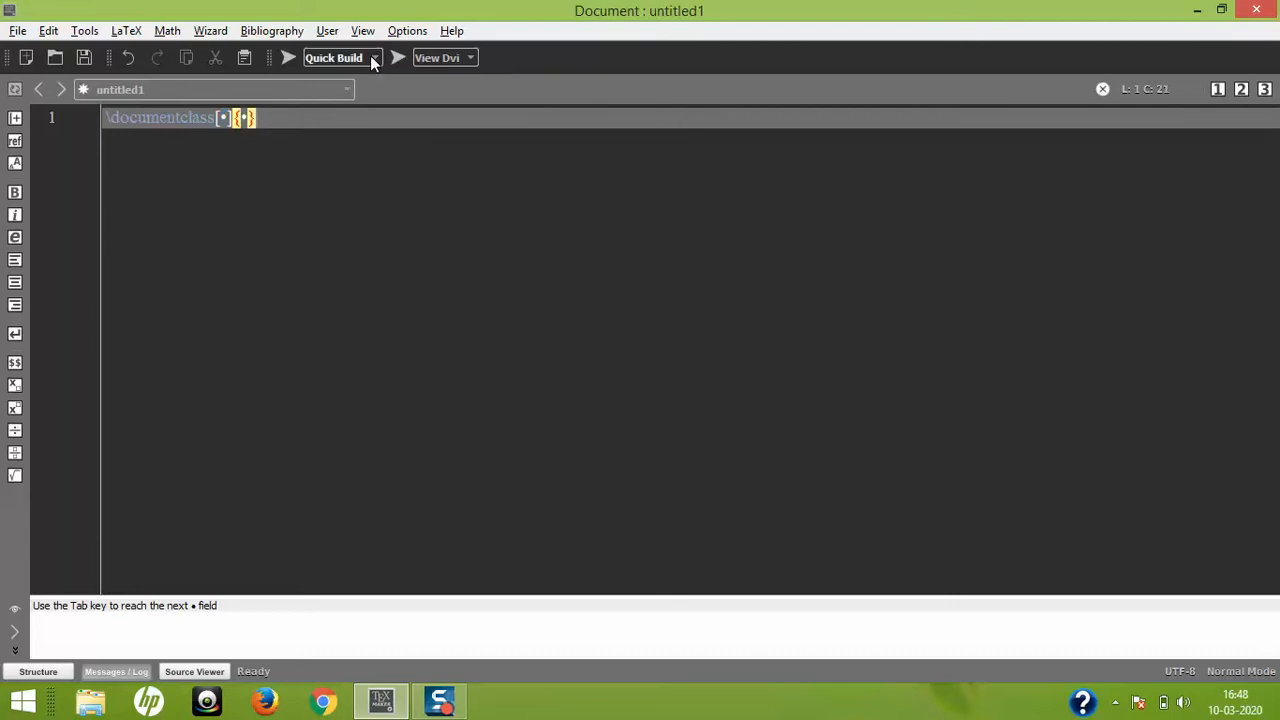
Step: Restore the Default Theme light colours from the Editor settings and apply them
{"action": "left_click", "coordinate": [408, 30]}
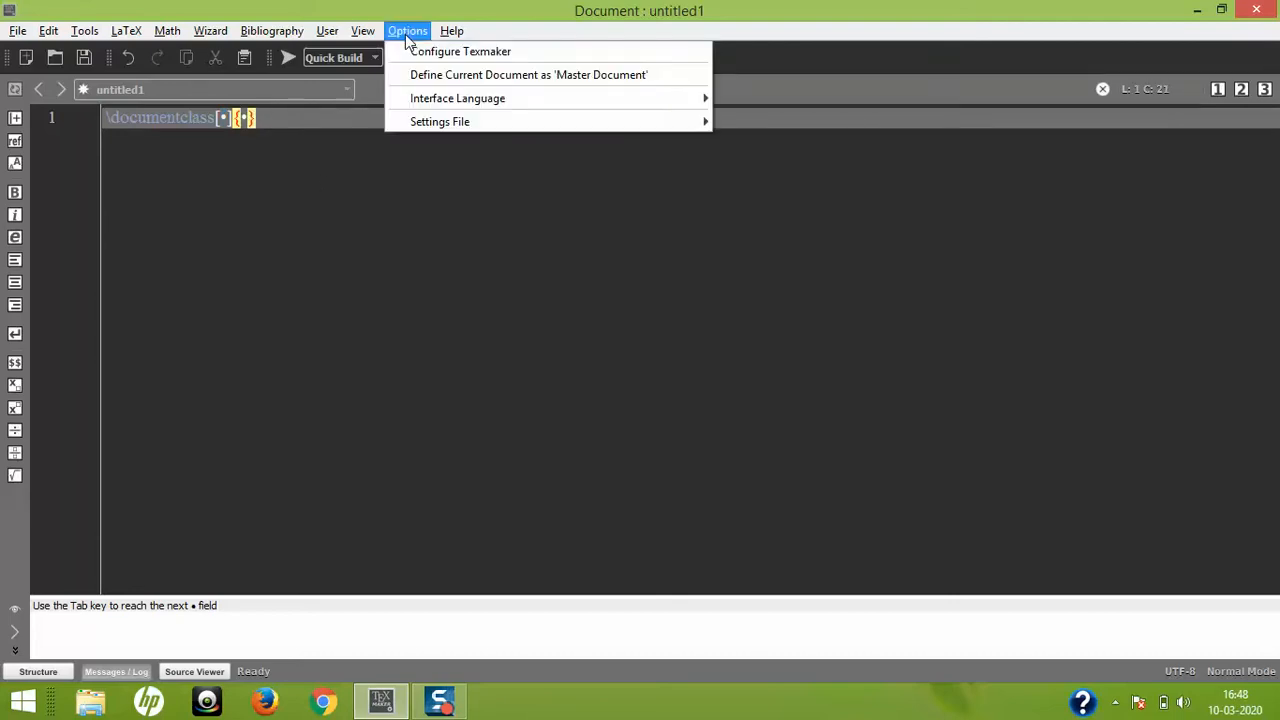
{"action": "left_click", "coordinate": [468, 52]}
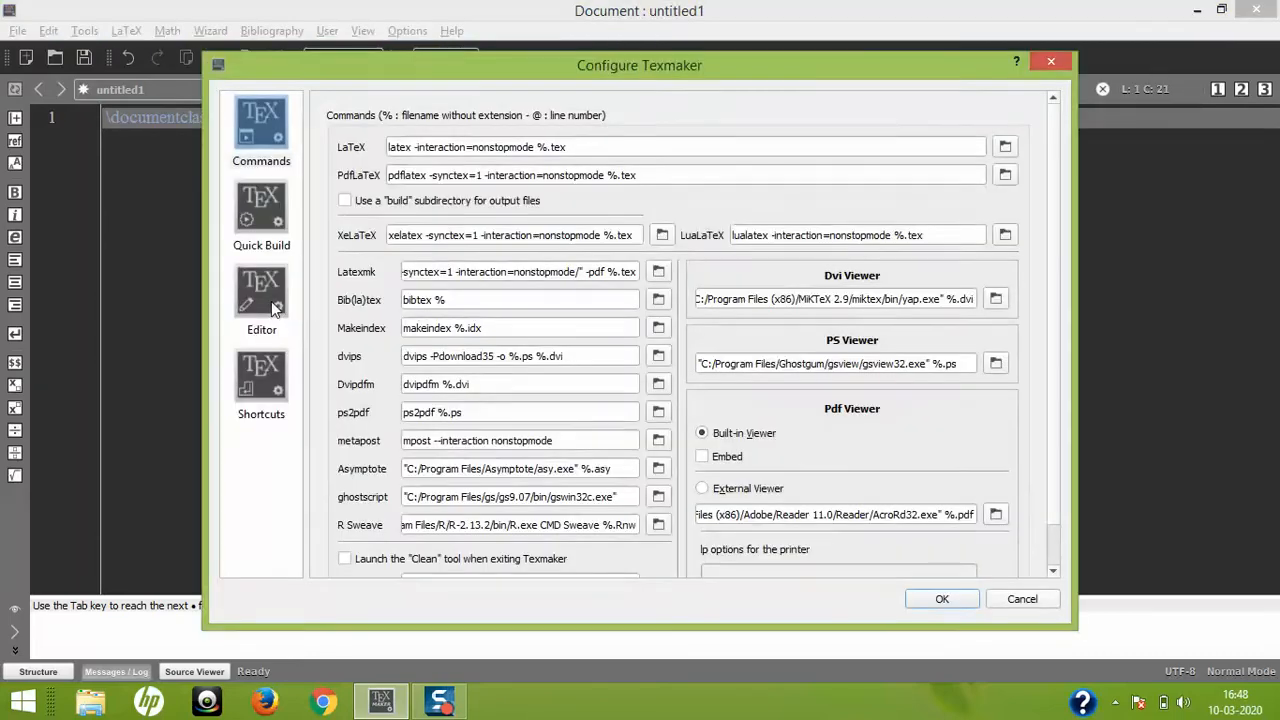
{"action": "left_click", "coordinate": [260, 296]}
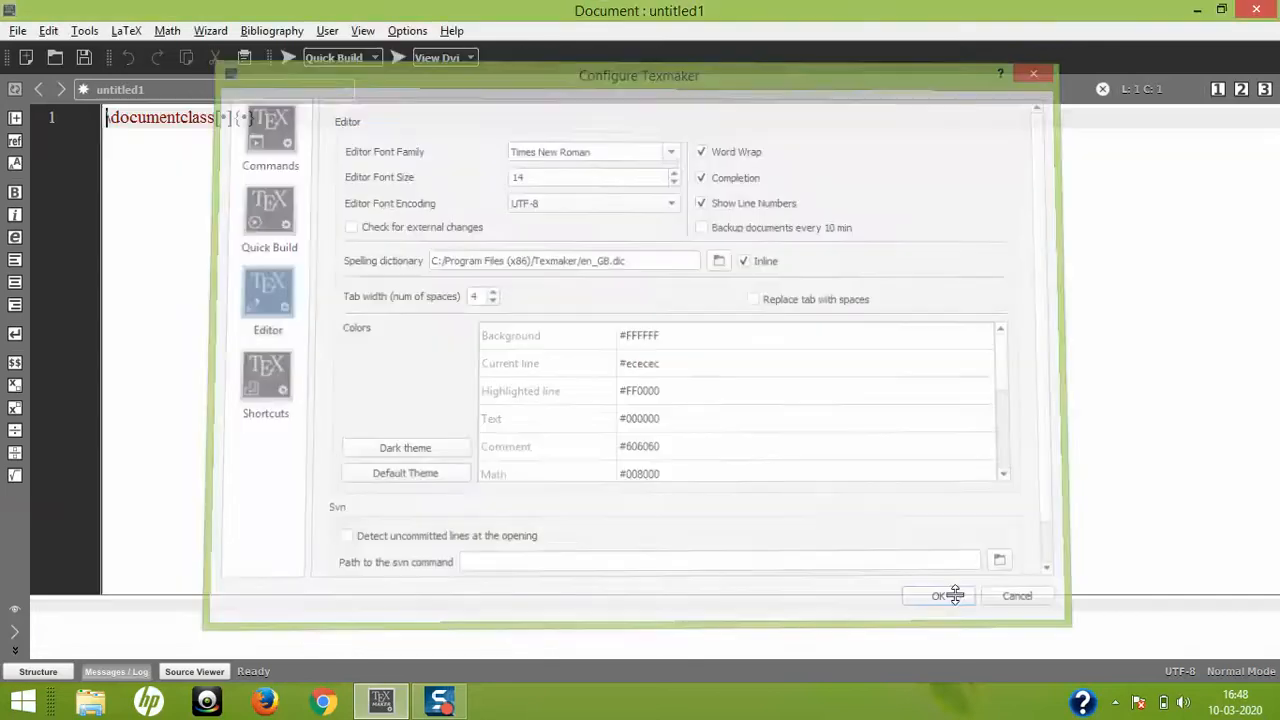
{"action": "left_click", "coordinate": [938, 596]}
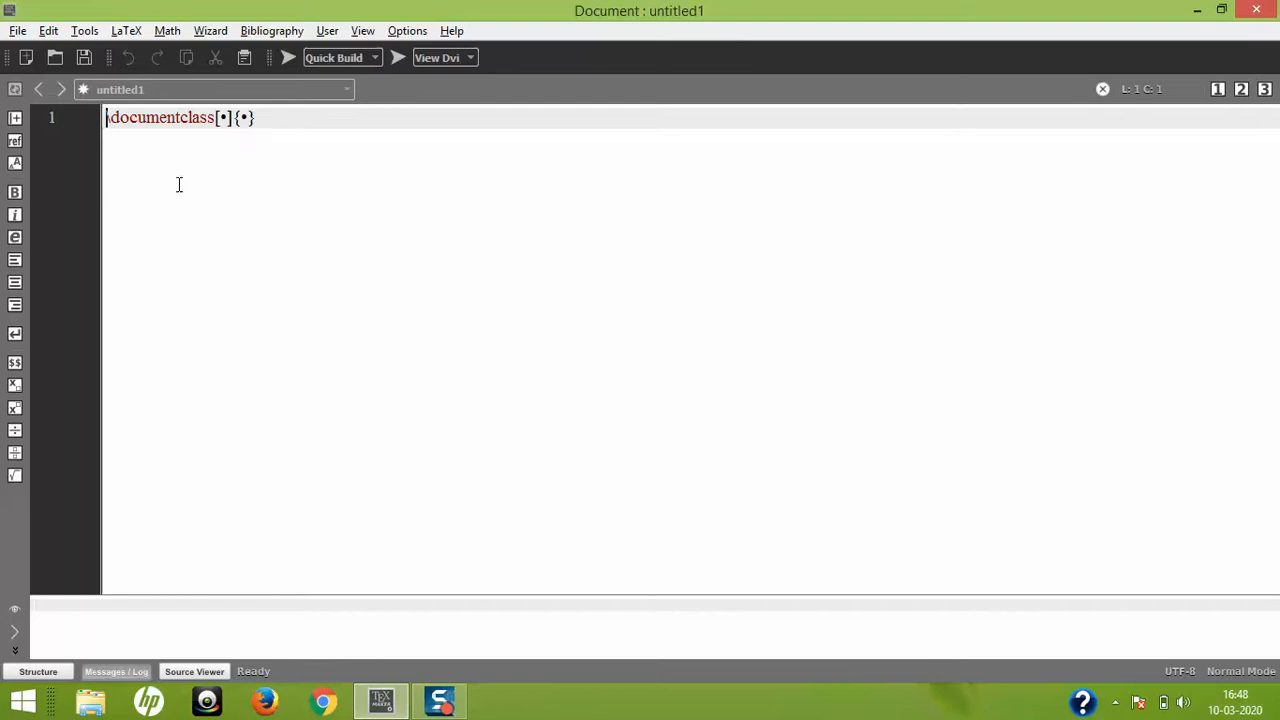
{"action": "mouse_move", "coordinate": [318, 248]}
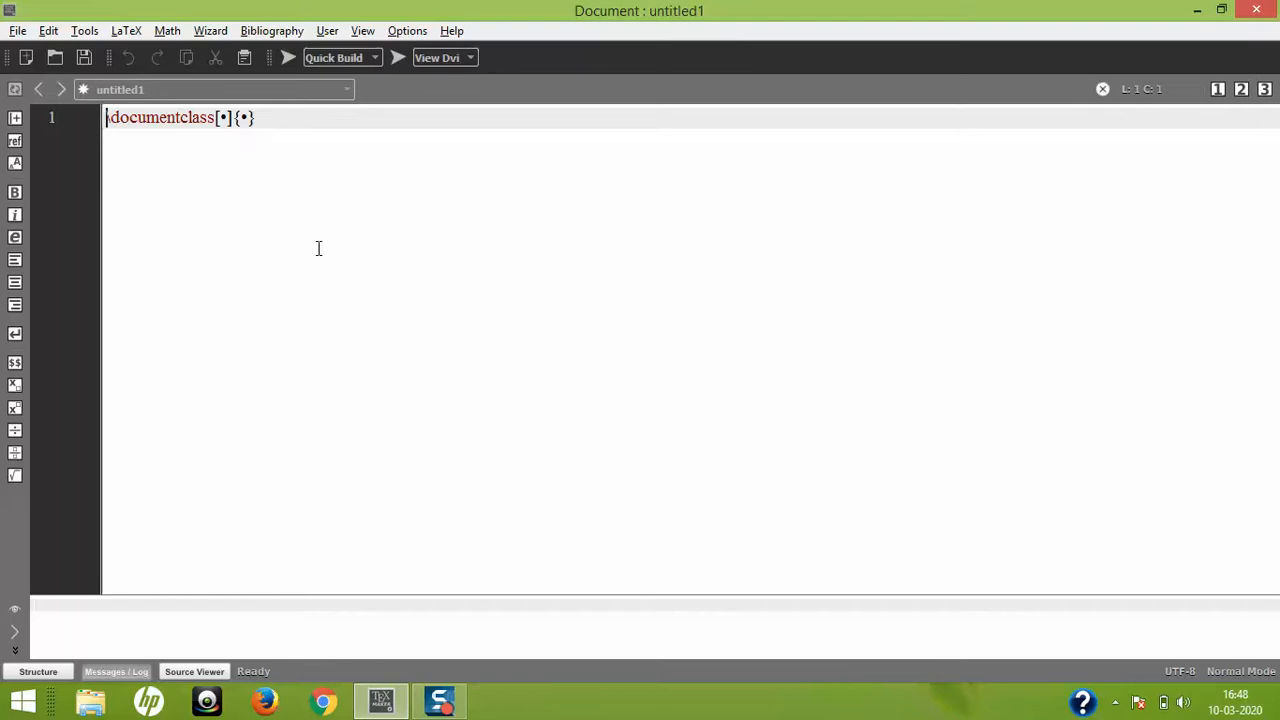
{"action": "mouse_move", "coordinate": [264, 116]}
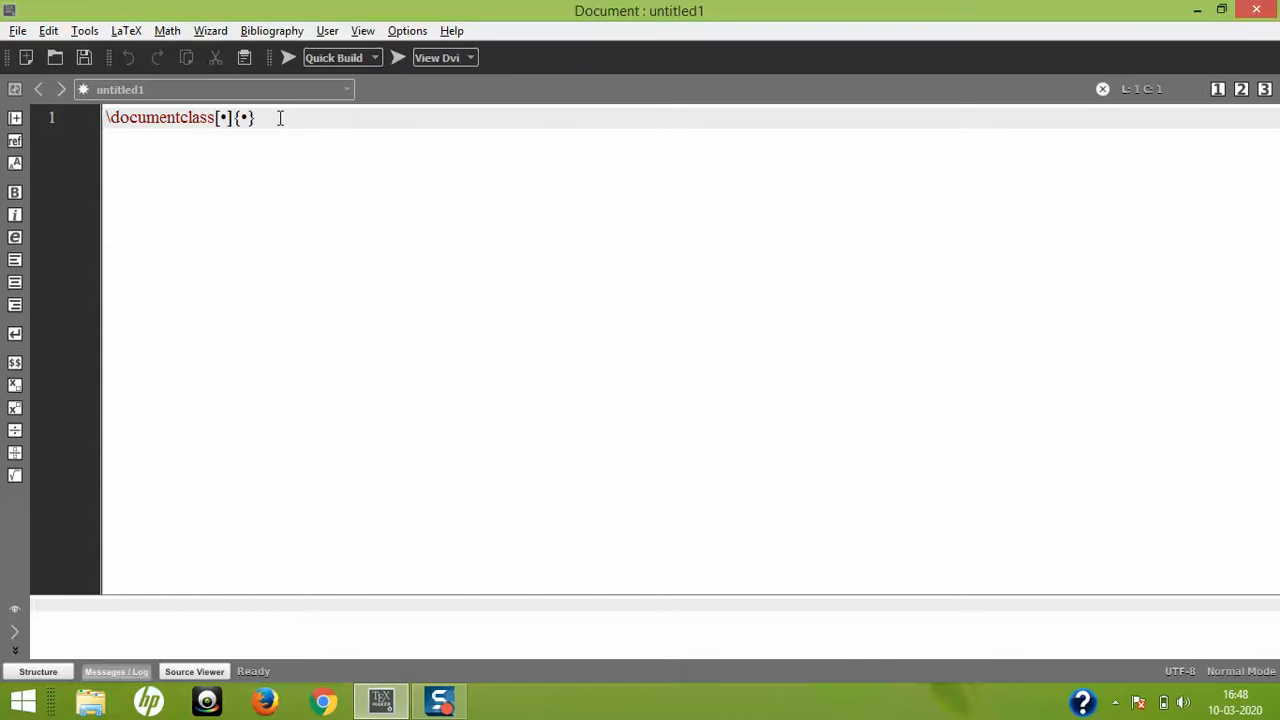
Step: Reopen Configure Texmaker to review the Times New Roman 14 pt light-theme settings
{"action": "left_click", "coordinate": [408, 30]}
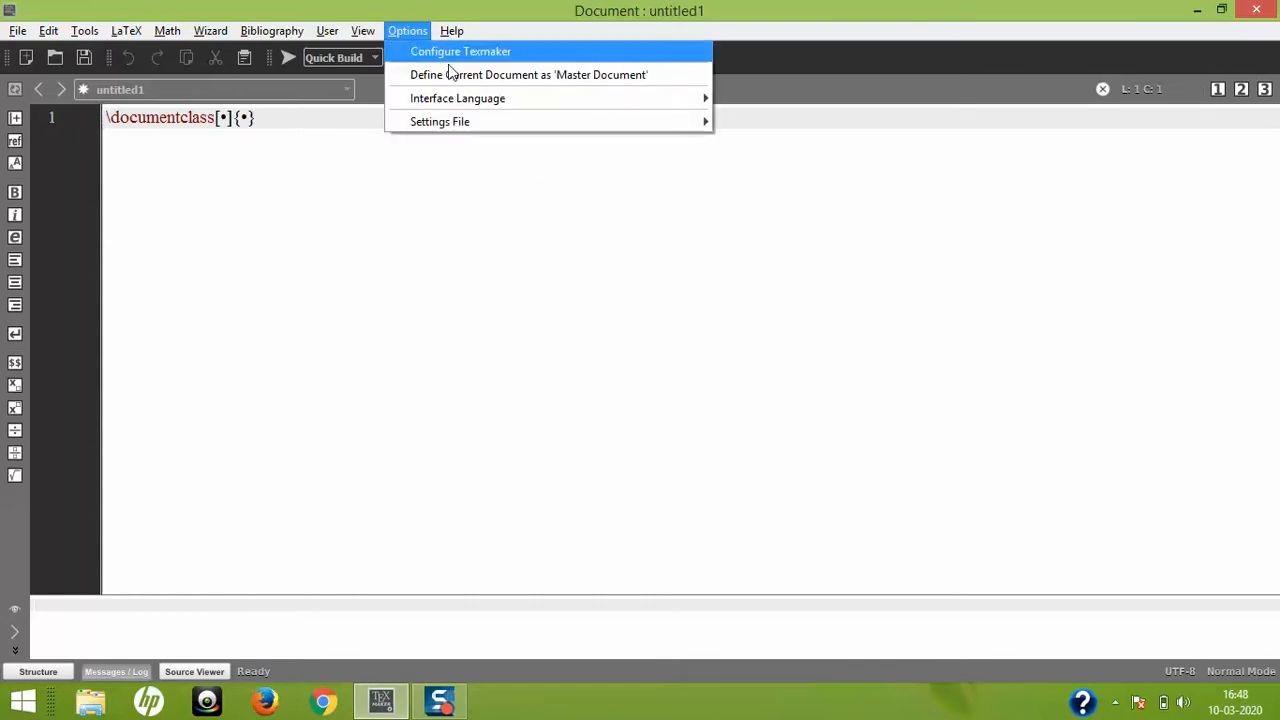
{"action": "left_click", "coordinate": [462, 52]}
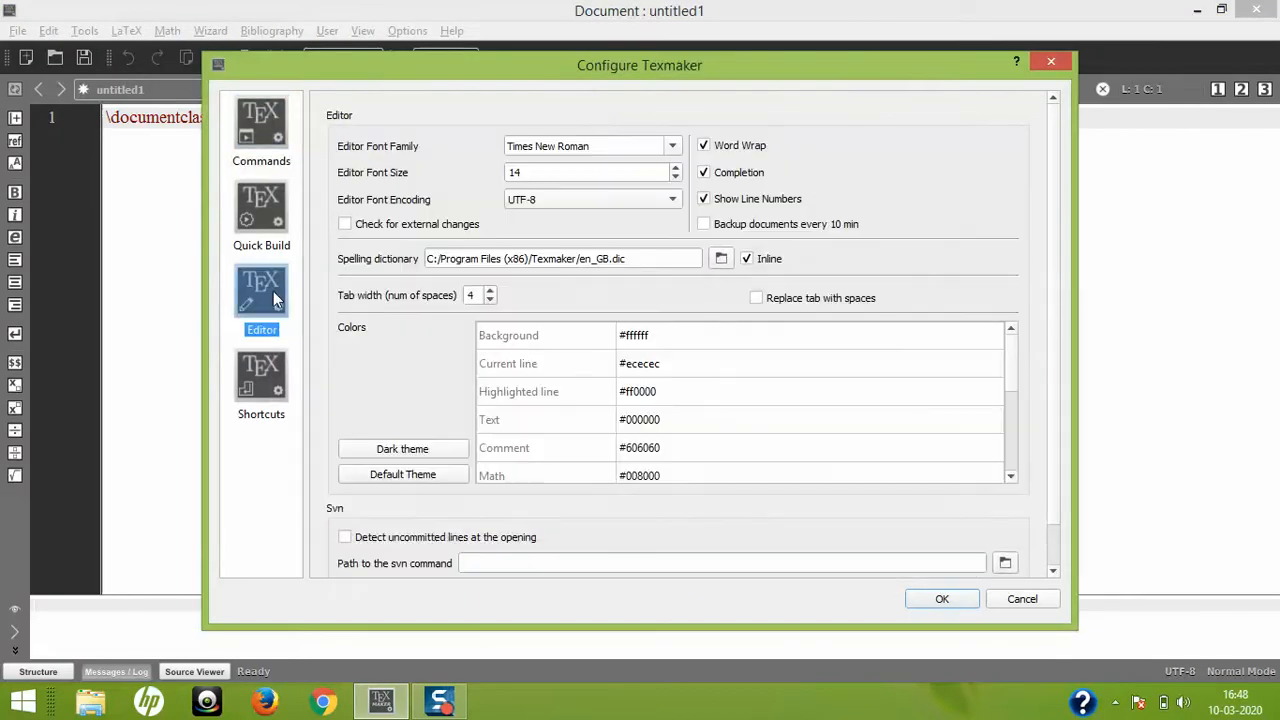
{"action": "mouse_move", "coordinate": [940, 272]}
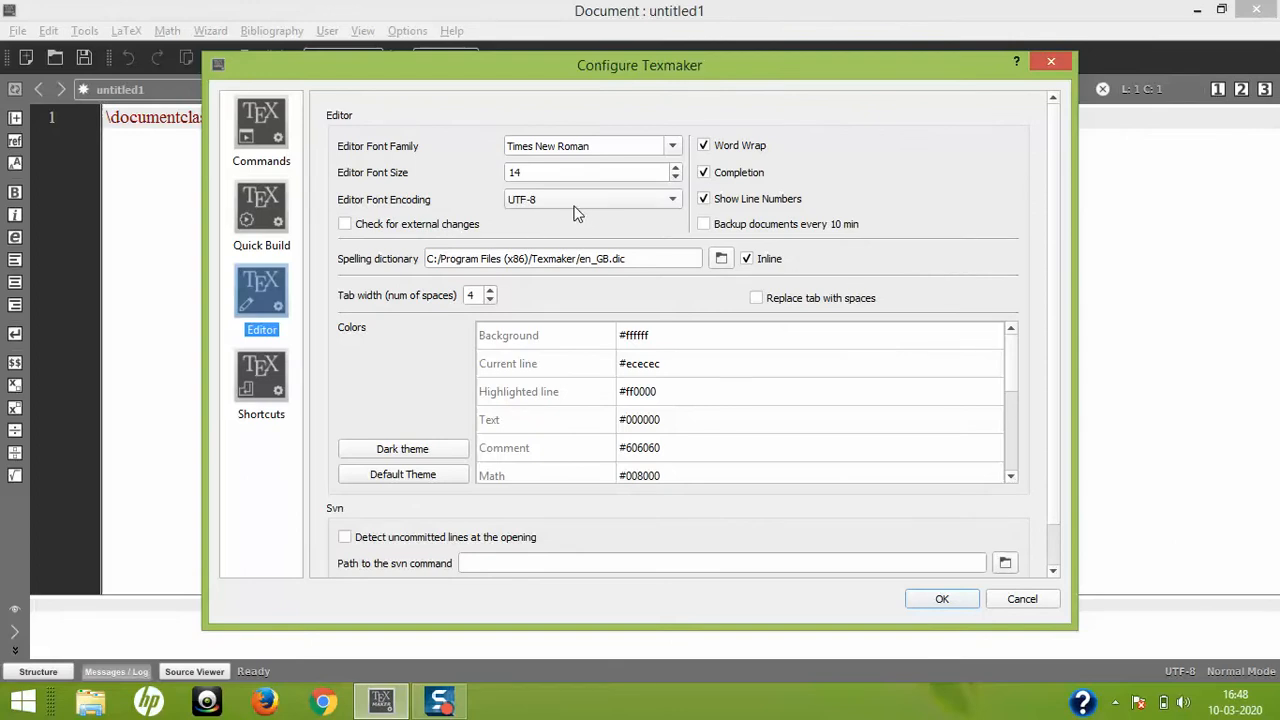
{"action": "mouse_move", "coordinate": [554, 144]}
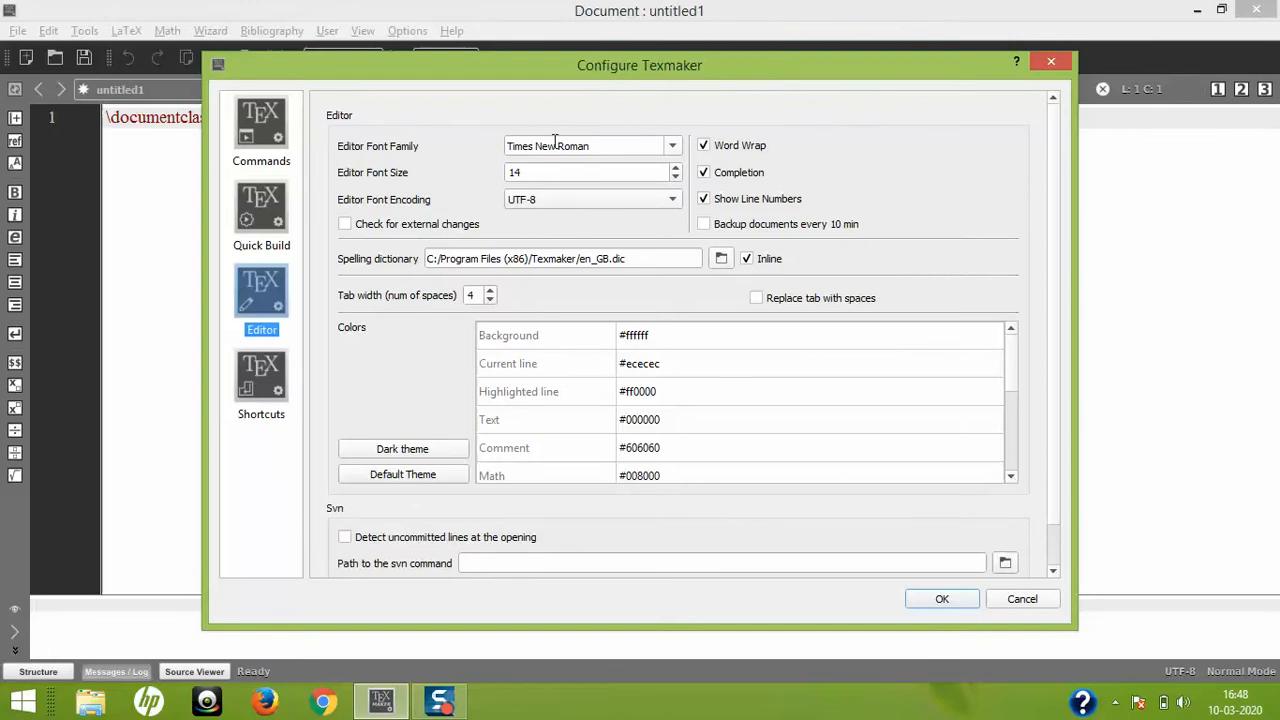
{"action": "mouse_move", "coordinate": [394, 310]}
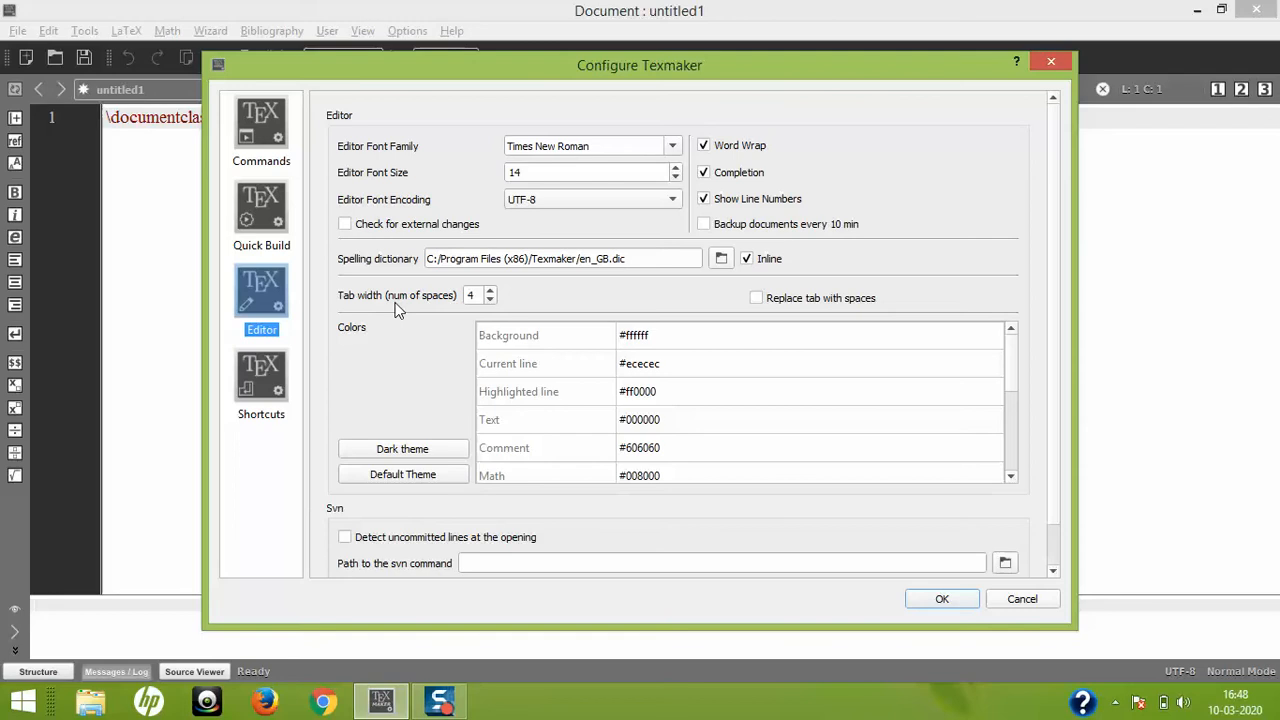